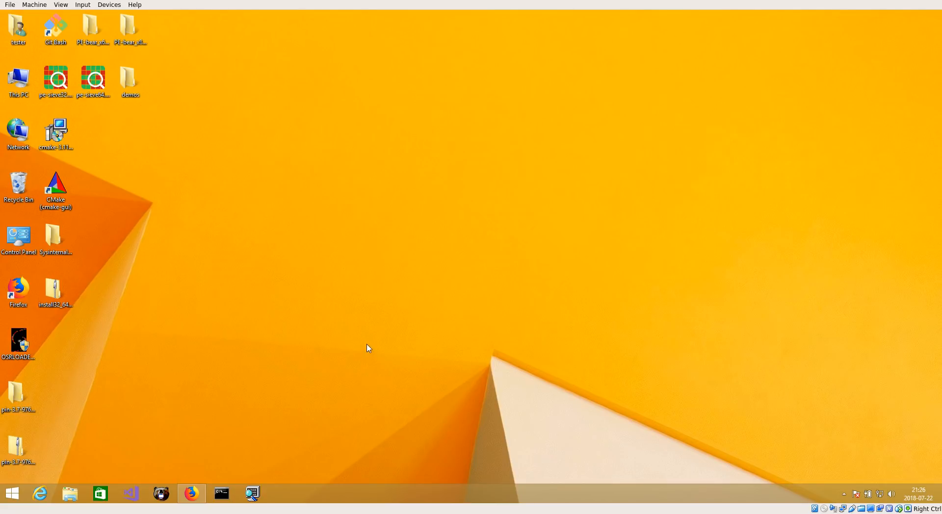
mouse_move(139, 305)
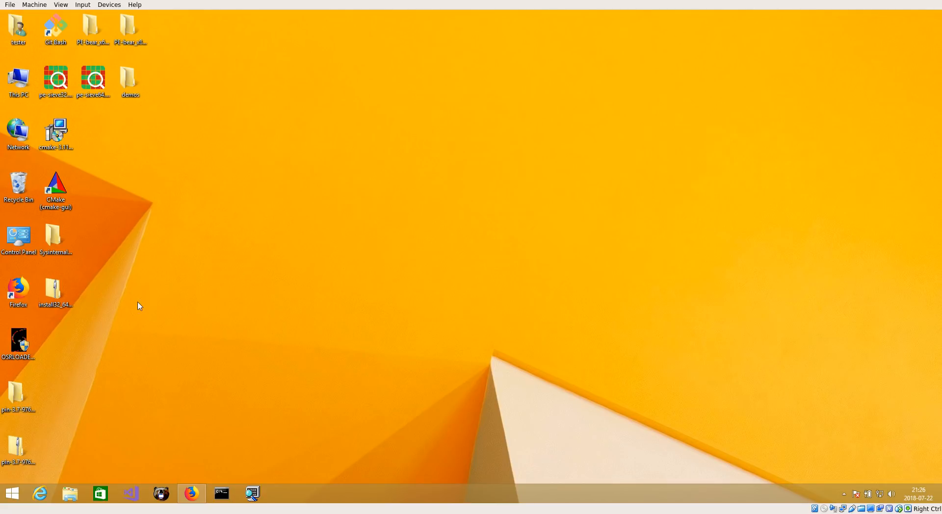
Bring Firefox up, go to the hasherezade/tiny_tracer repository and maximize the window on its README
left_click(192, 494)
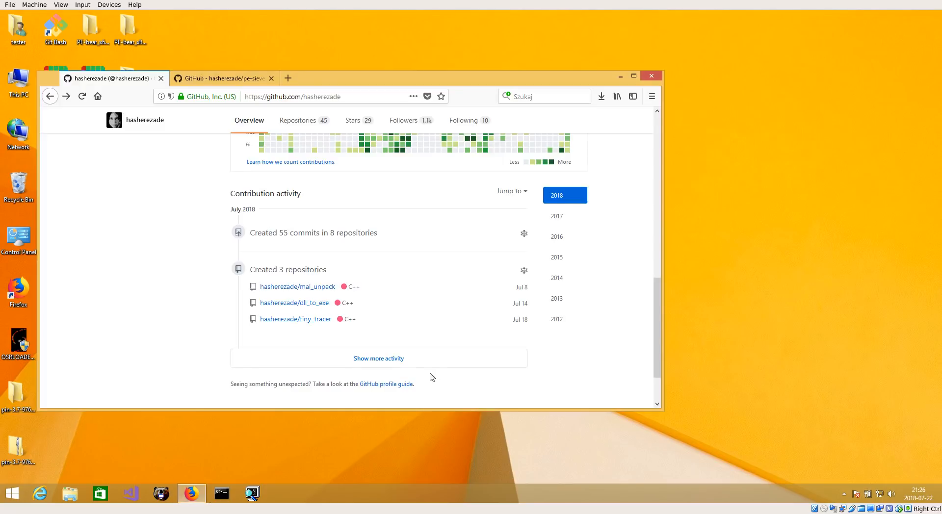
scroll("down", 3)
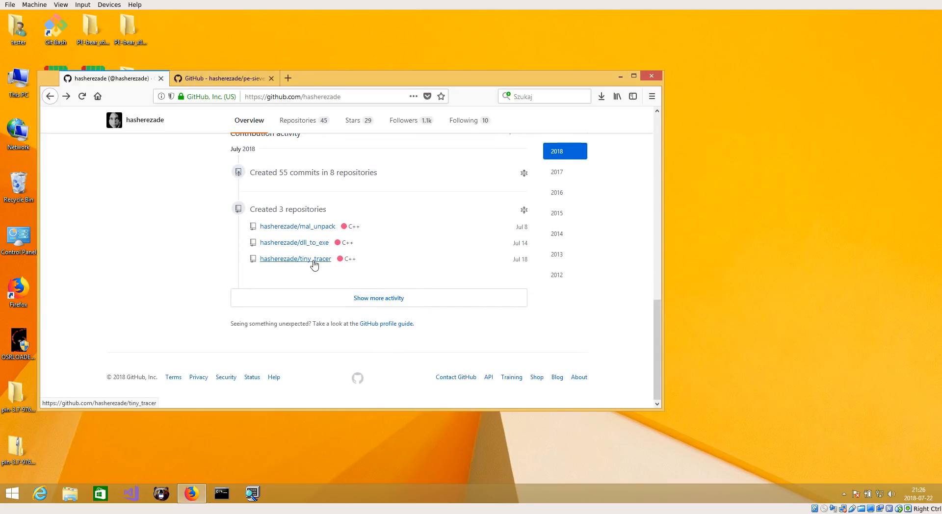
left_click(295, 259)
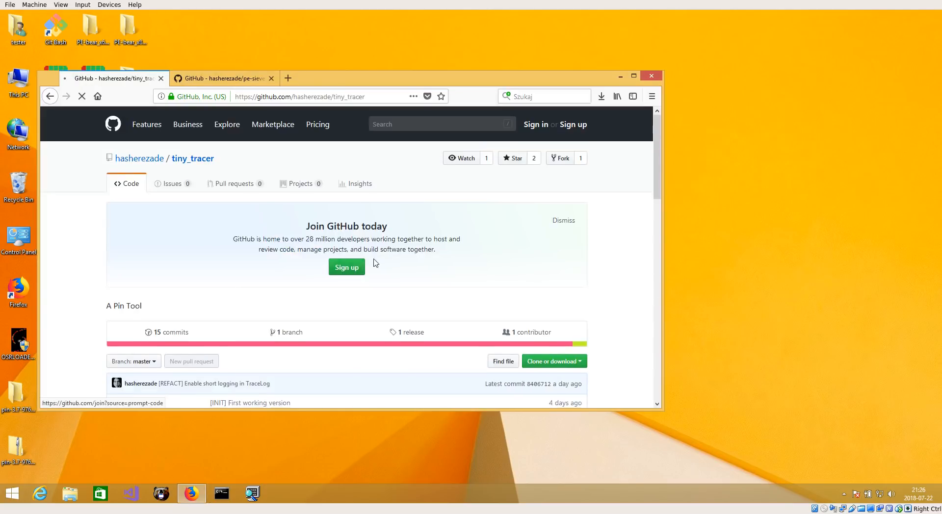
scroll("down", 3)
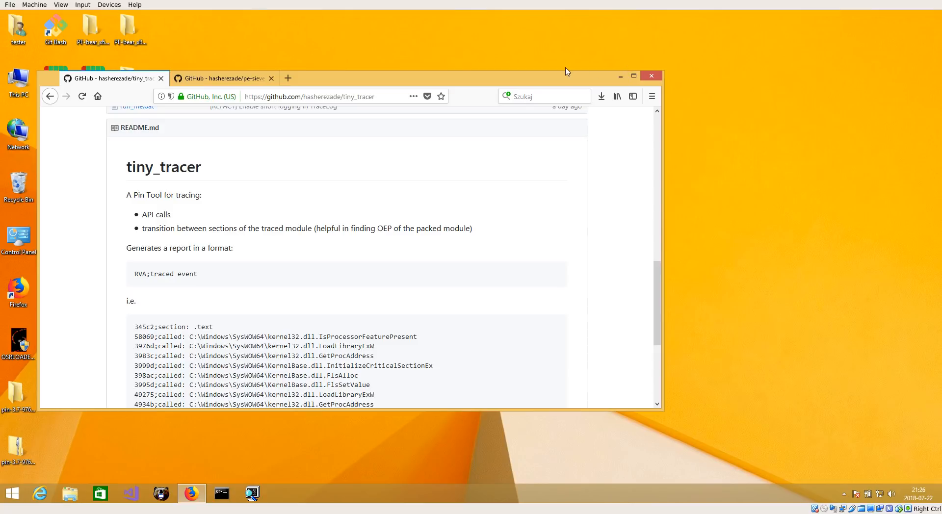
left_click(636, 76)
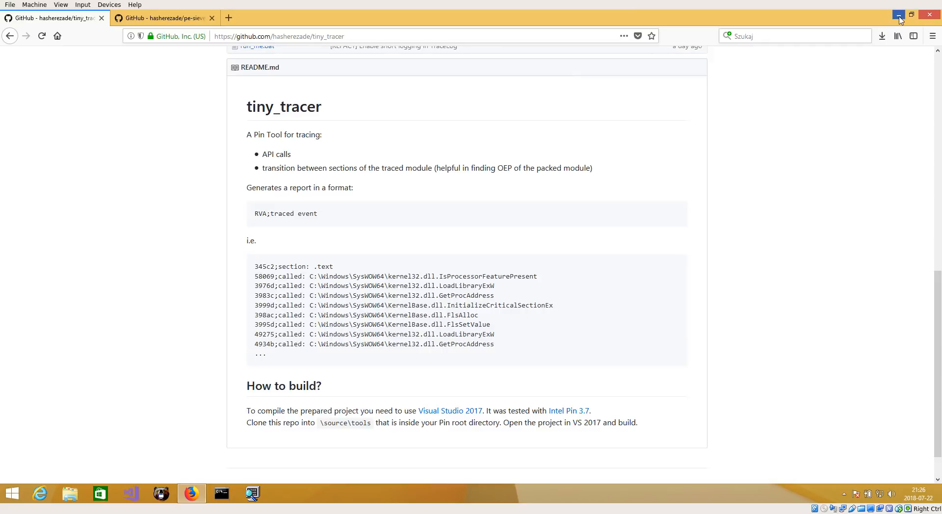
mouse_move(895, 14)
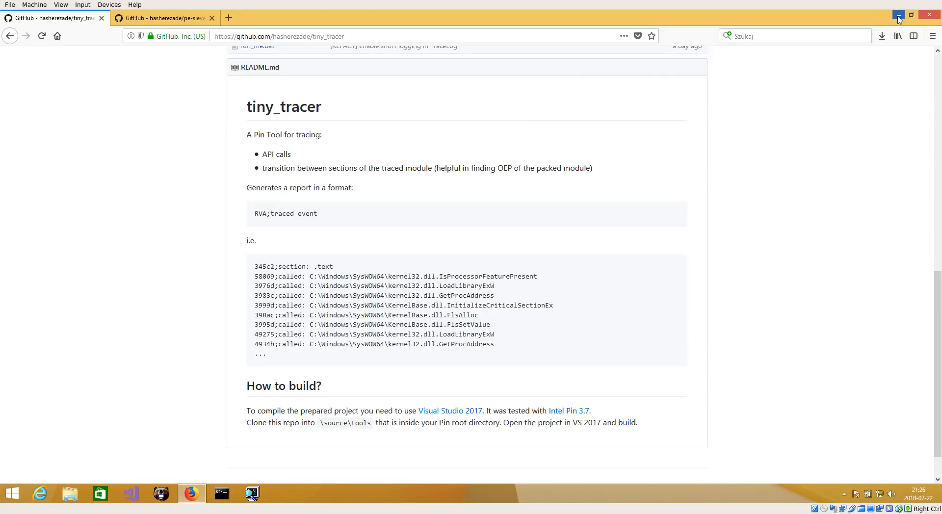
Switch between the desktop and Firefox while reading the README's build requirements (Visual Studio 2017, Pin 3.7)
left_click(897, 14)
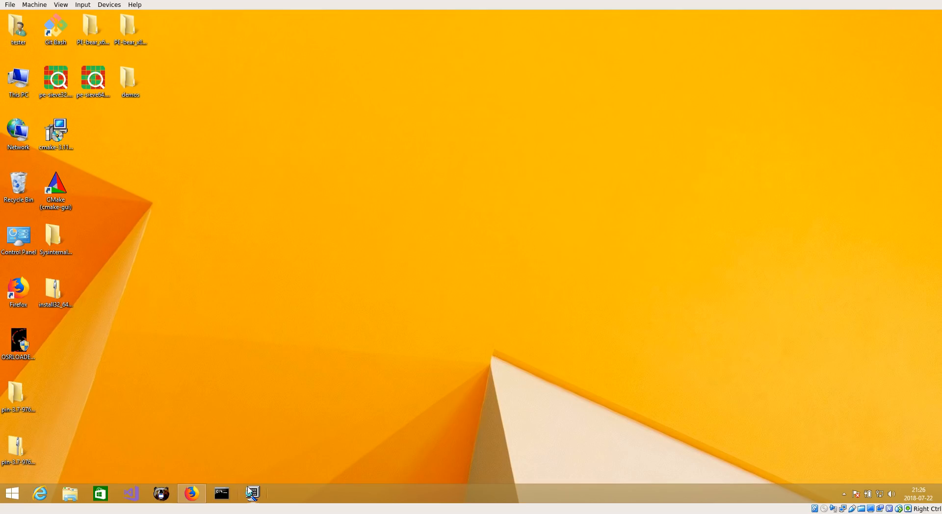
left_click(191, 494)
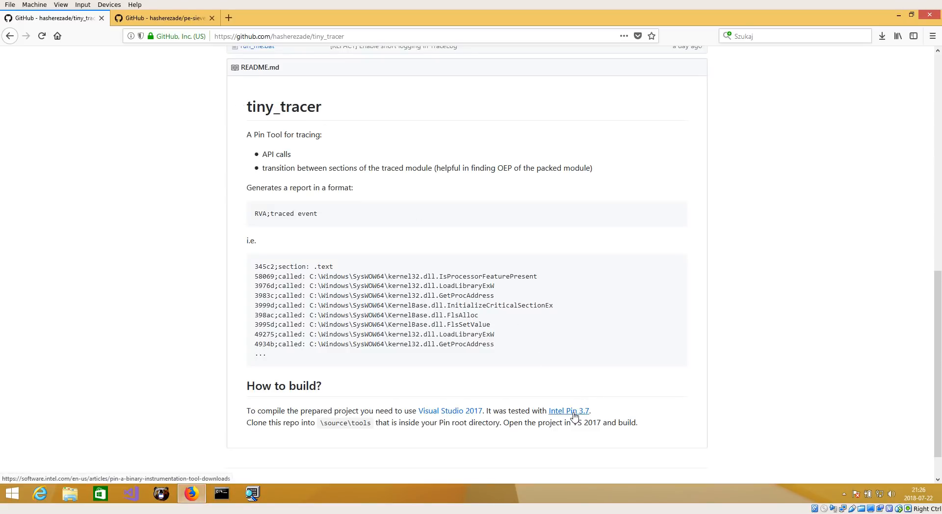
mouse_move(561, 380)
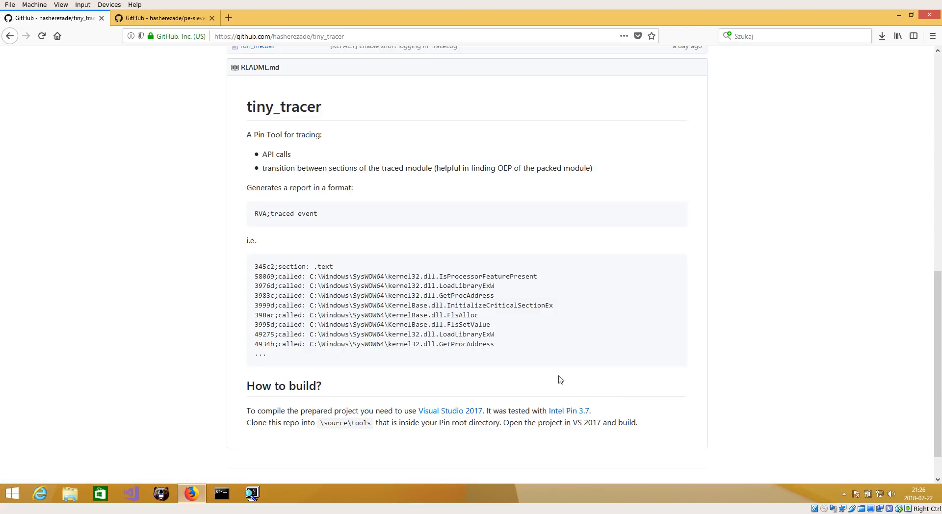
mouse_move(617, 372)
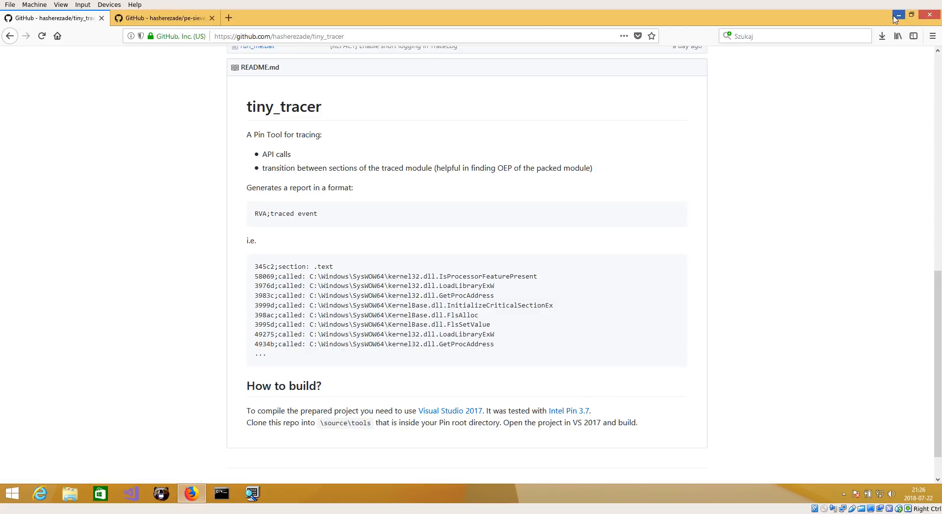
left_click(892, 13)
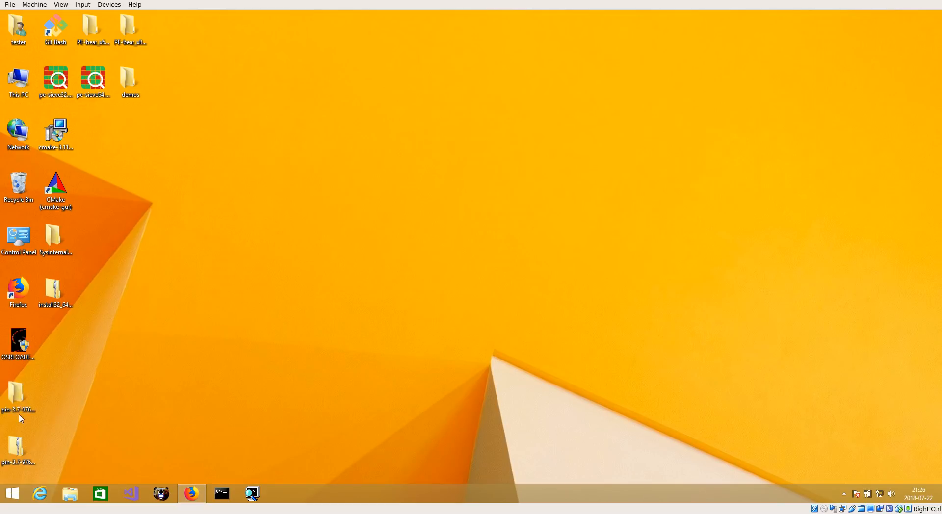
left_click(192, 493)
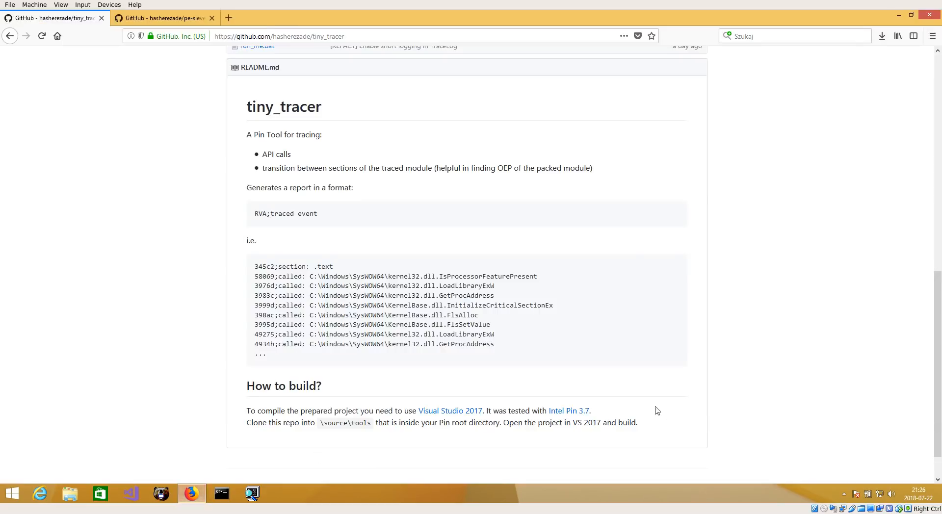
Open the tiny_tracer 1.0 release page with its assets, then minimize Firefox and select the Pin 3.7 folder on the desktop
scroll("up", 3)
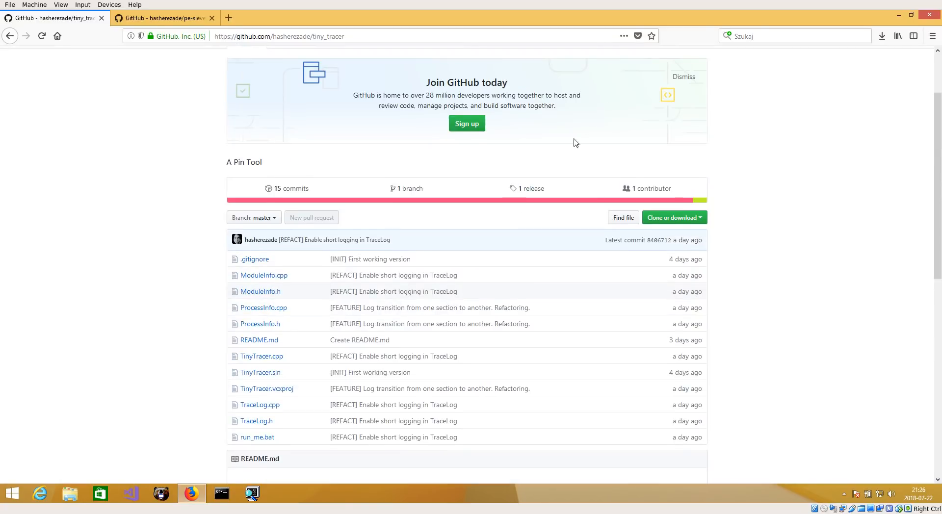
left_click(531, 189)
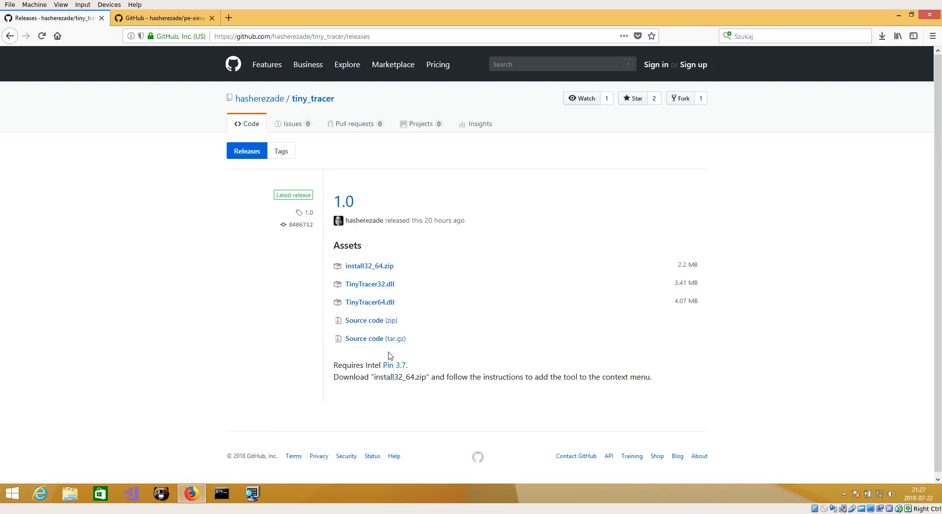
mouse_move(428, 384)
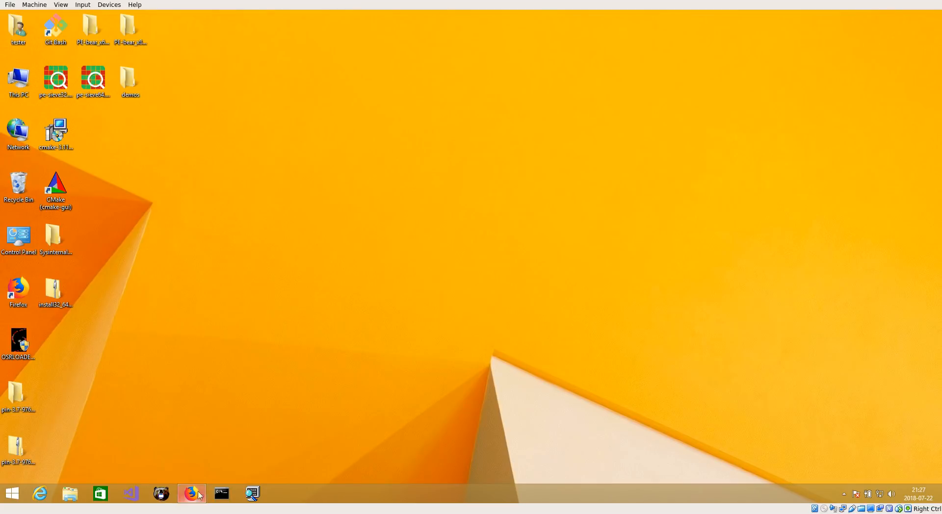
left_click(191, 493)
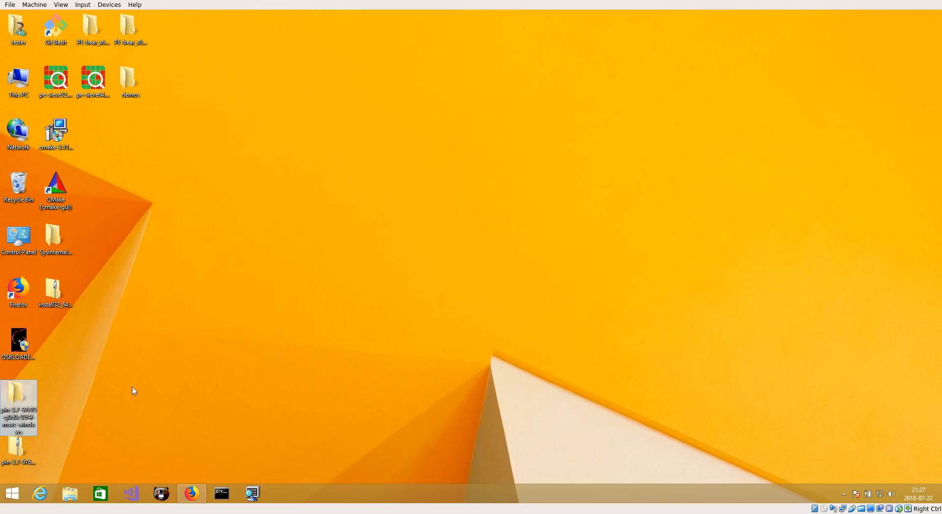
left_click(191, 494)
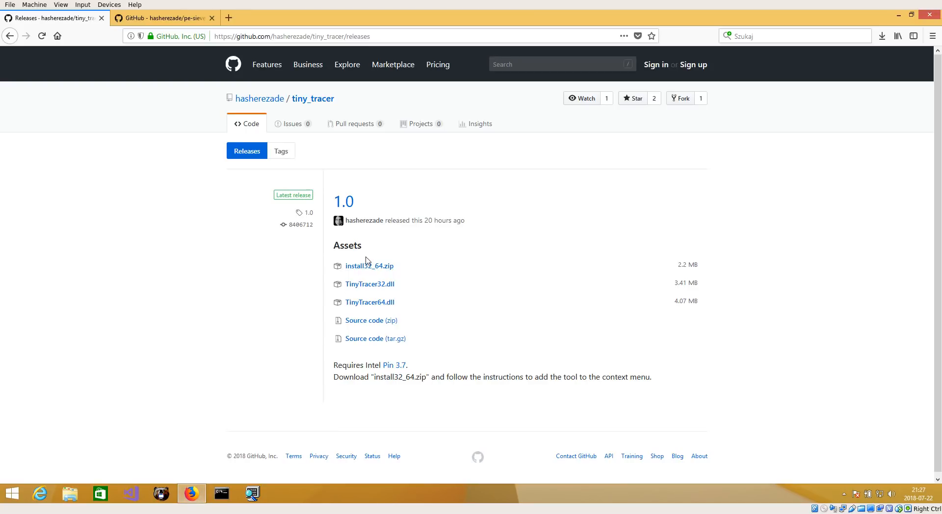
mouse_move(388, 266)
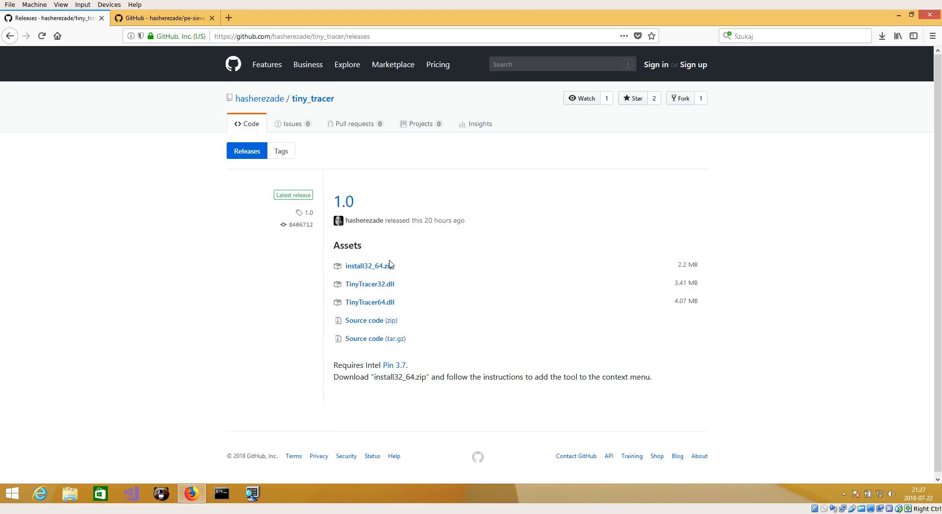
mouse_move(190, 215)
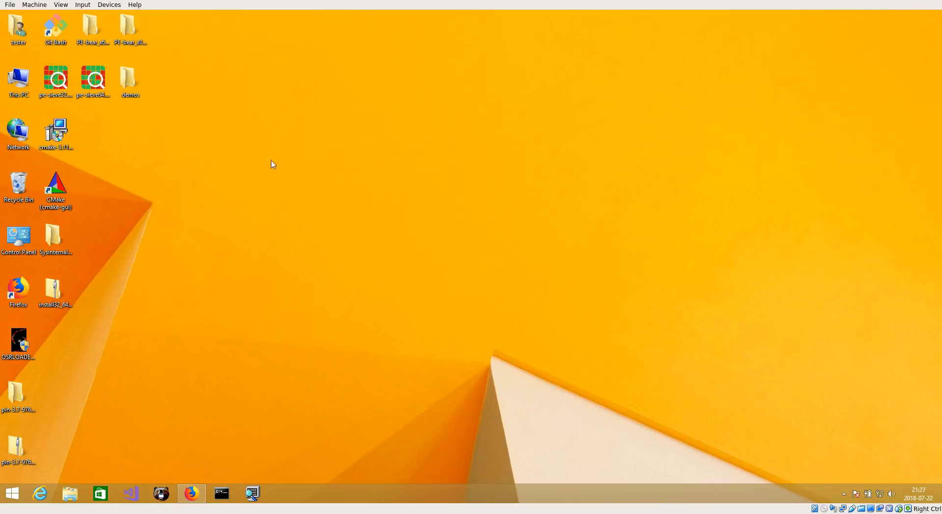
left_click(55, 290)
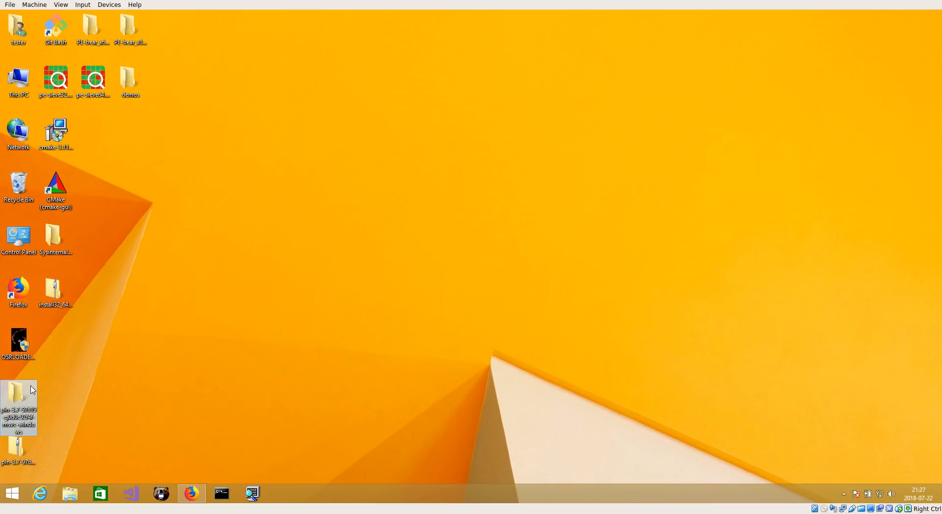
Look inside the Pin 3.7 folder, then copy it onto Local Disk (C:)
double_click(17, 399)
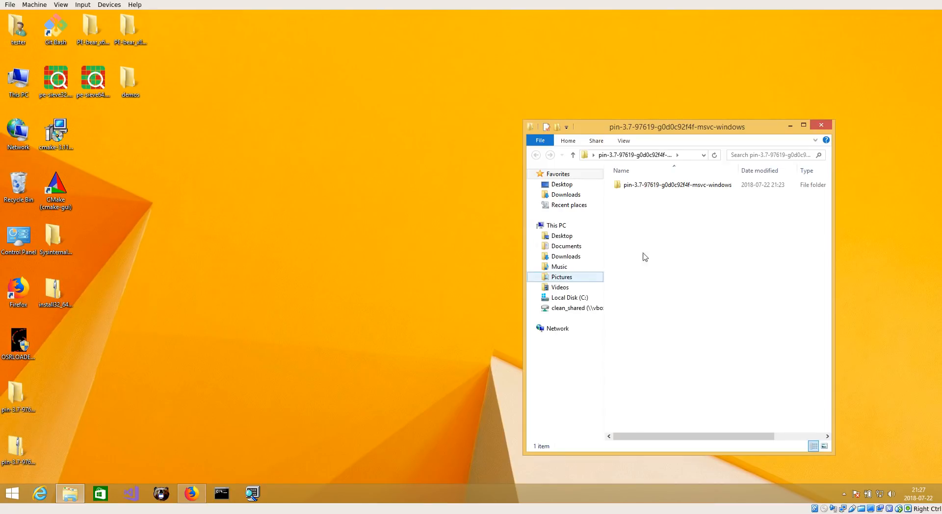
double_click(677, 184)
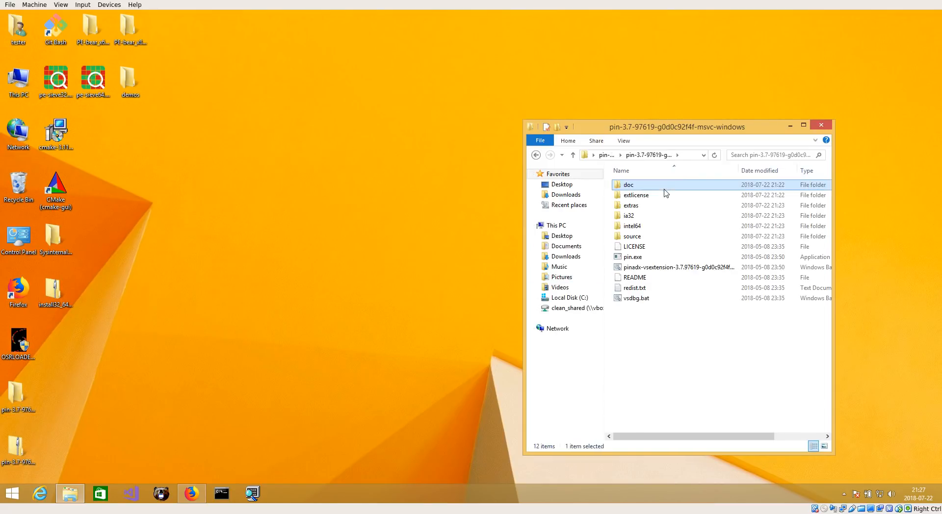
mouse_move(706, 167)
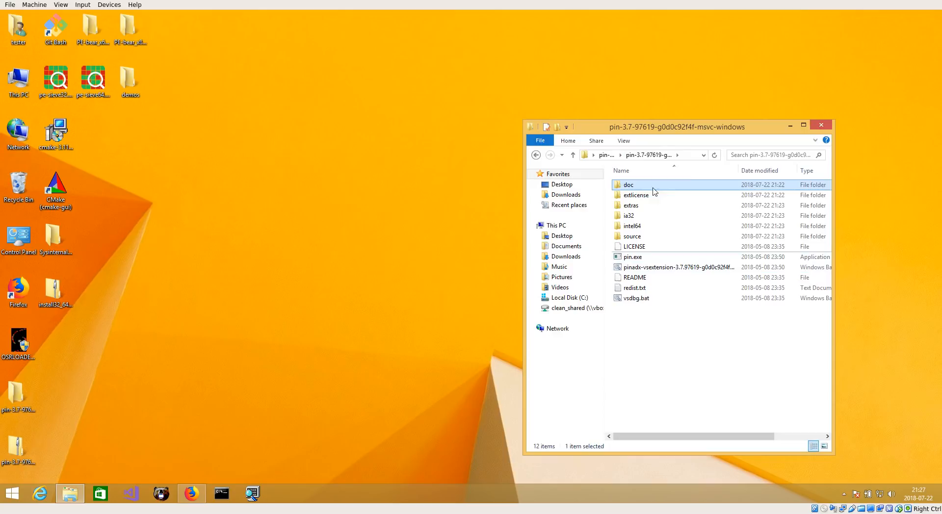
left_click(573, 155)
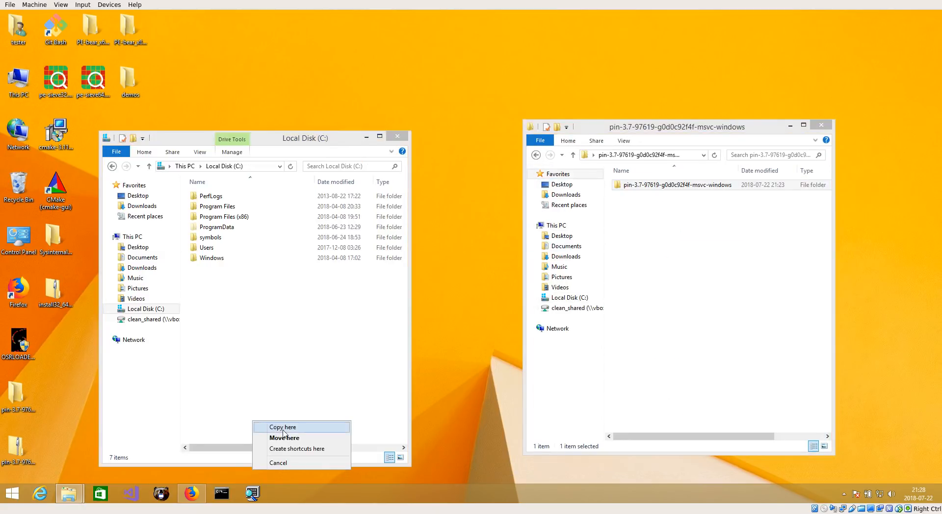
left_click(283, 427)
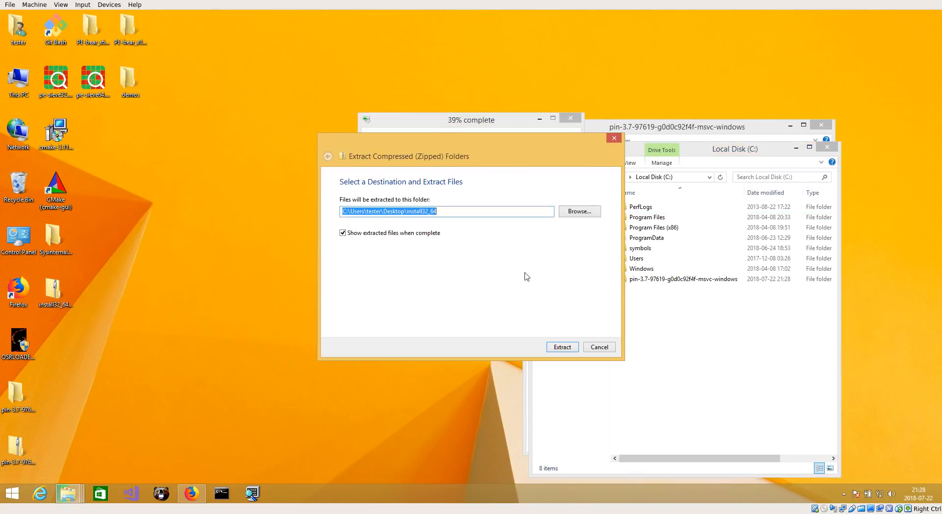
Extract install32_64.zip to the desktop, read its README.txt in Notepad and bring up options for run_me.bat
left_click(563, 346)
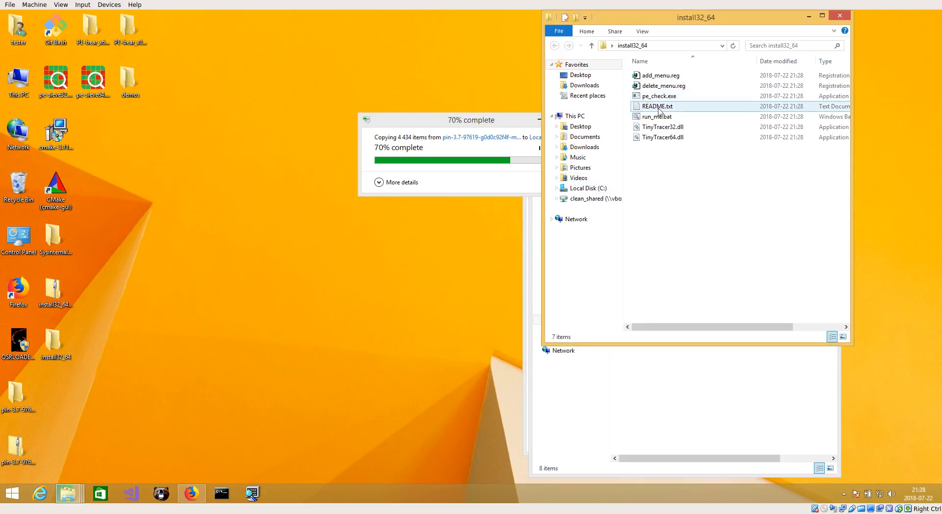
double_click(655, 106)
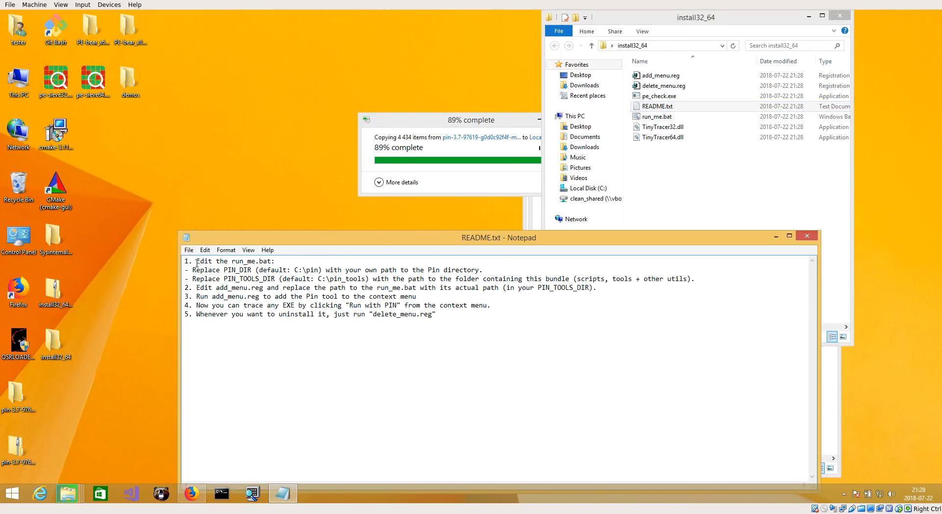
left_click_drag(195, 261, 275, 261)
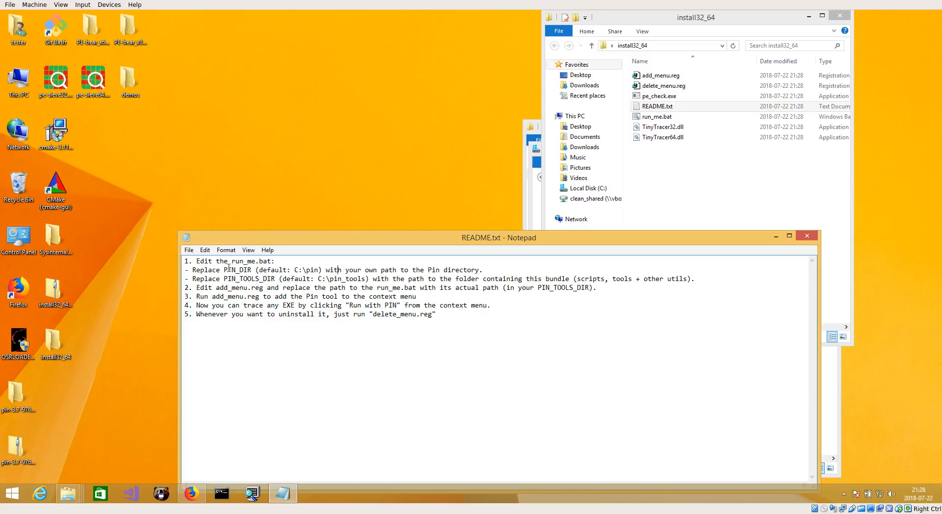
right_click(658, 116)
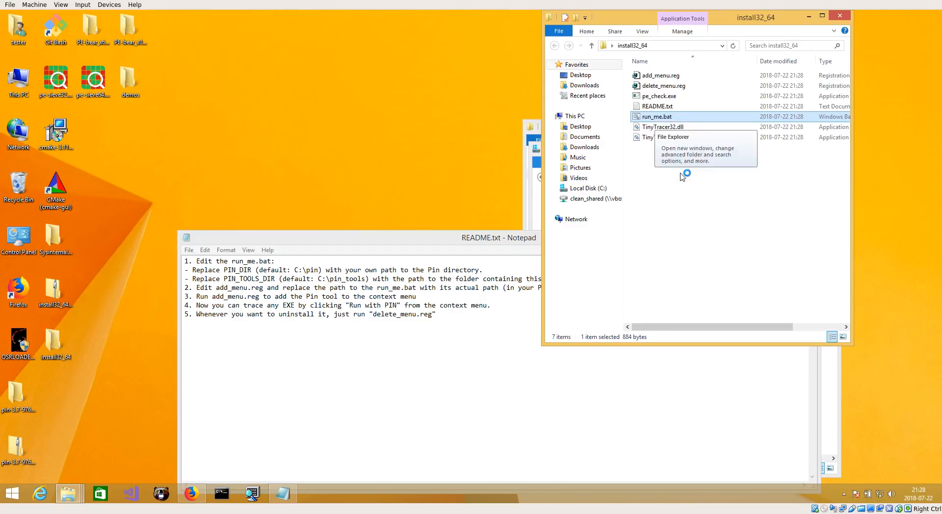
Open run_me.bat in Notepad++, declining the offered update
double_click(657, 116)
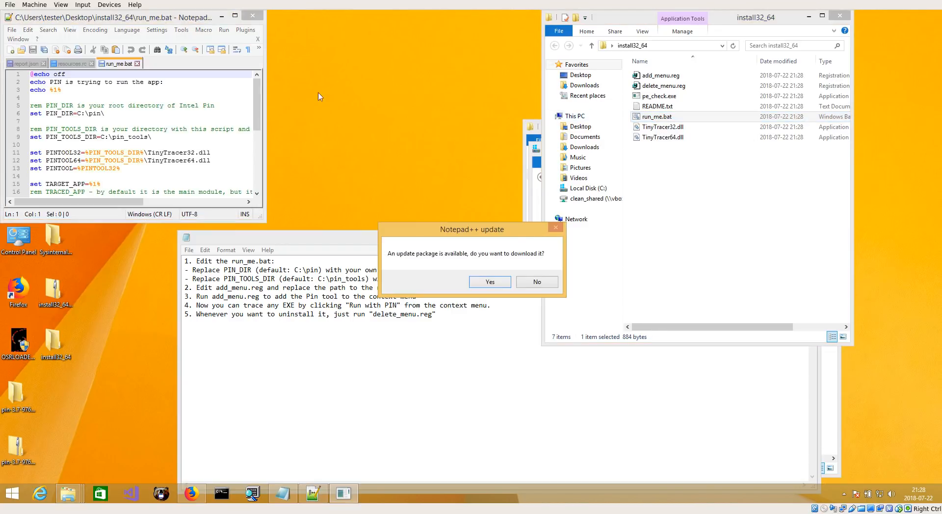
left_click(537, 282)
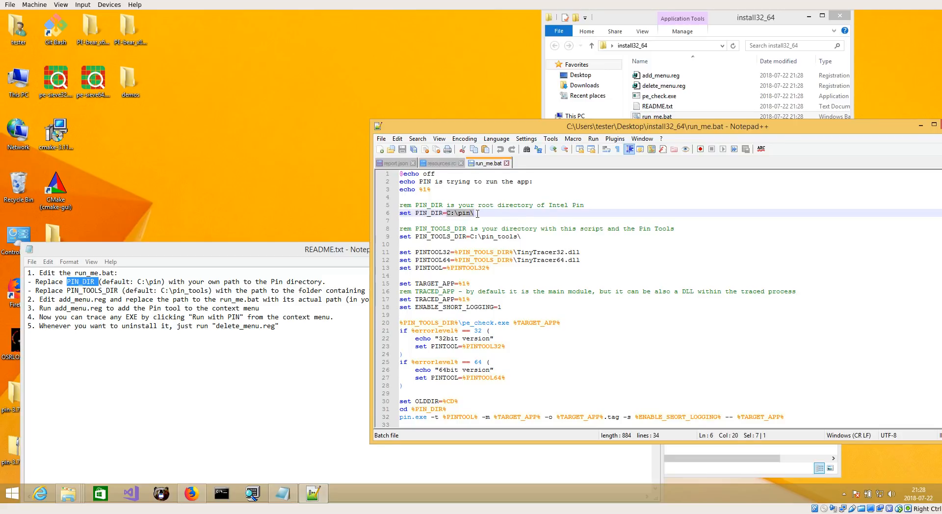
mouse_move(68, 493)
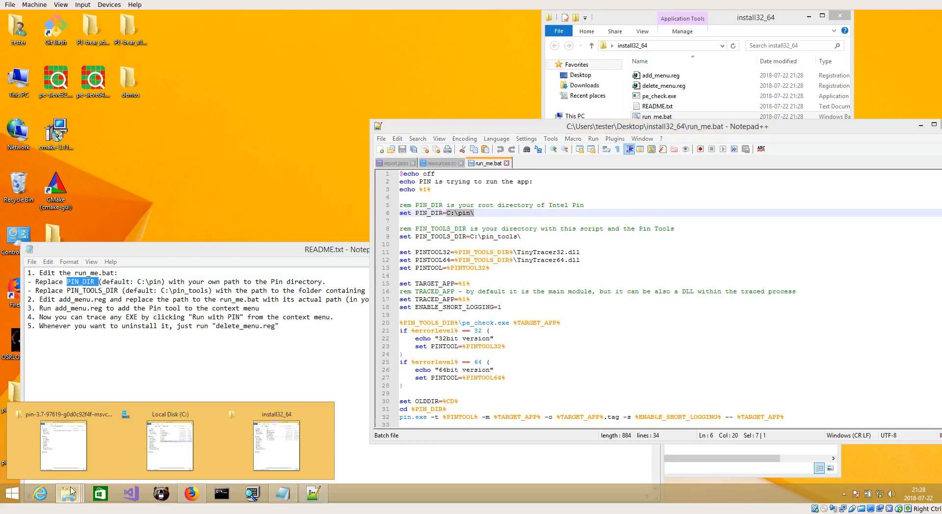
left_click(170, 446)
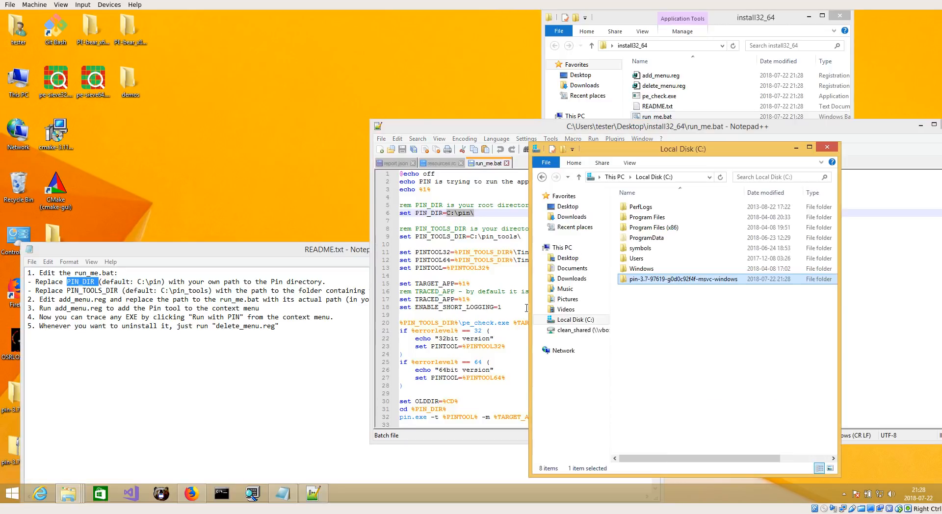
On Local Disk (C:), rename the long-named Pin folder to pin-3.7
double_click(683, 279)
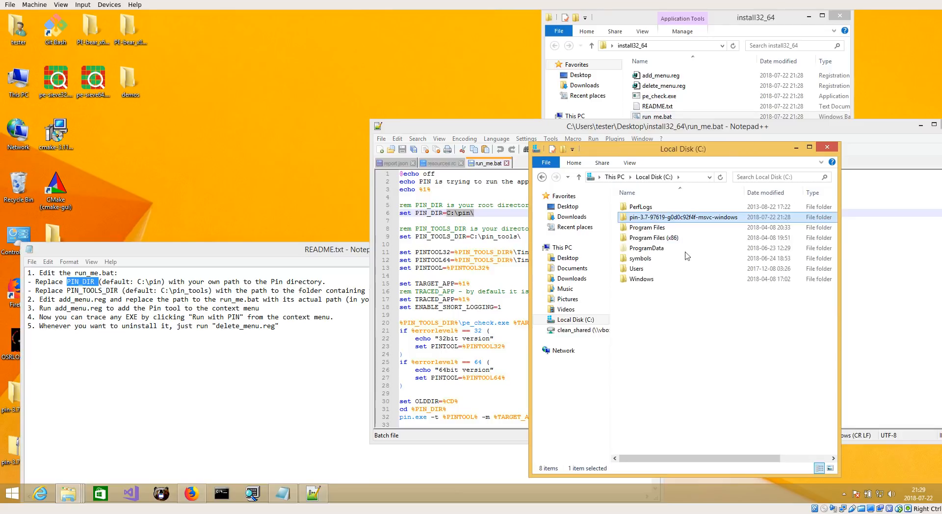
right_click(684, 217)
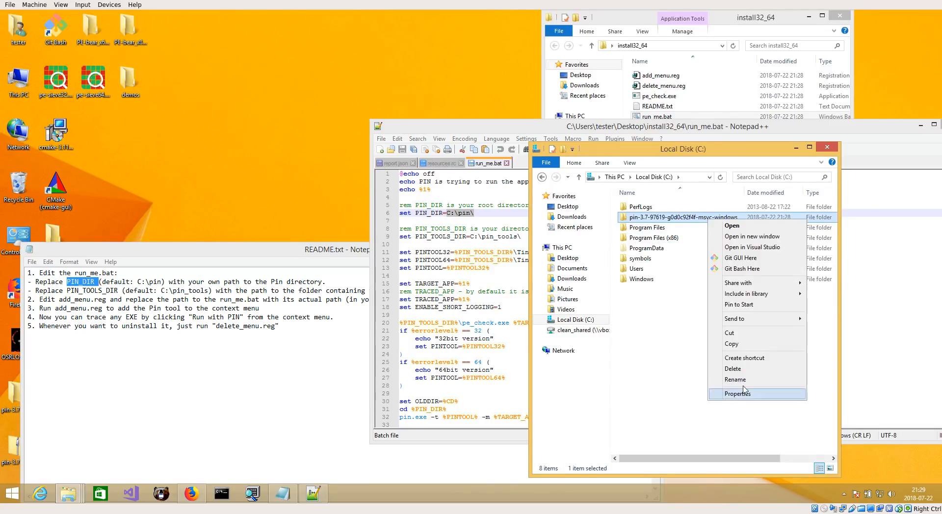
left_click(735, 380)
type("pin-3.7")
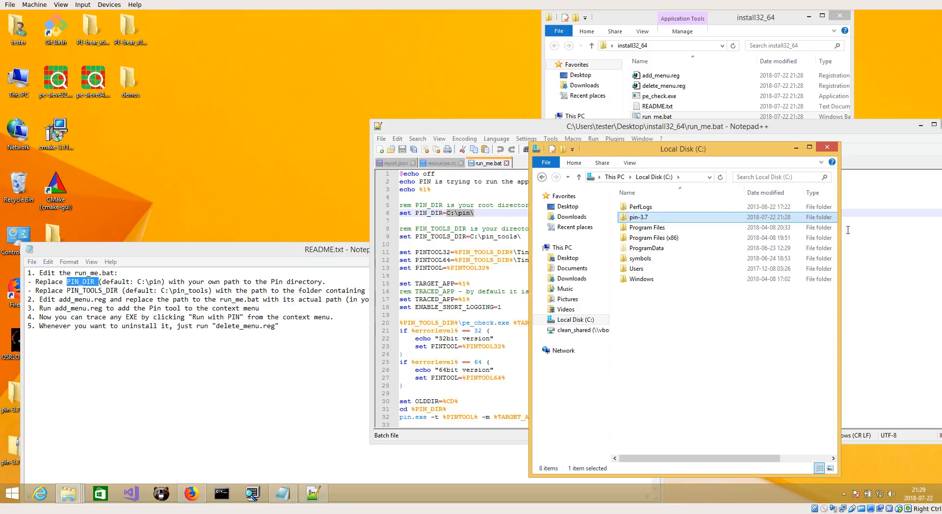
right_click(638, 217)
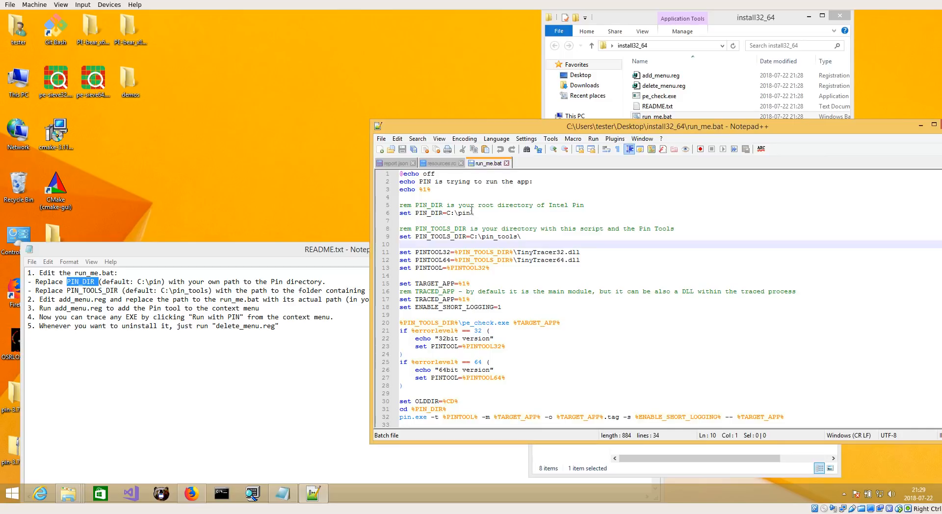
Set PIN_DIR to C:\pin-3.7\ and PIN_TOOLS_DIR to the desktop install32_64 folder, save run_me.bat, then open add_menu.reg
type("-3.7\\")
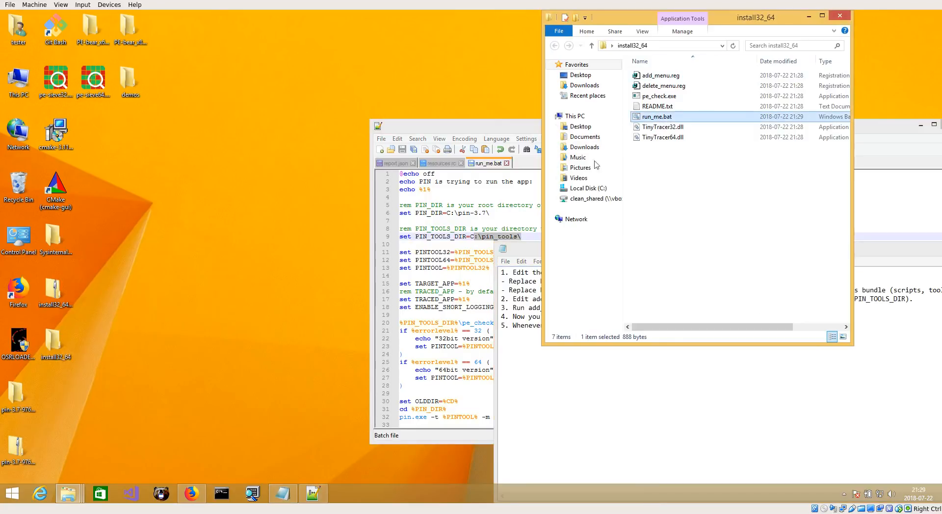
mouse_move(361, 273)
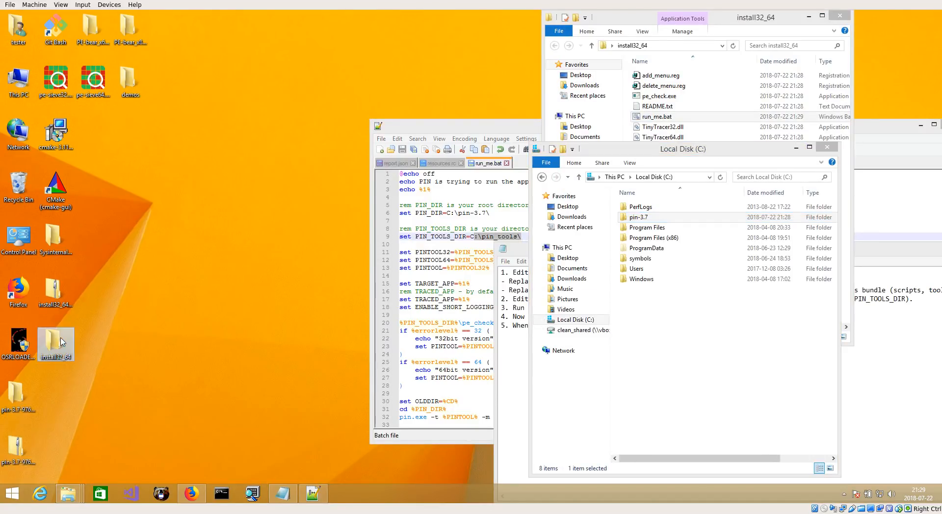
double_click(659, 106)
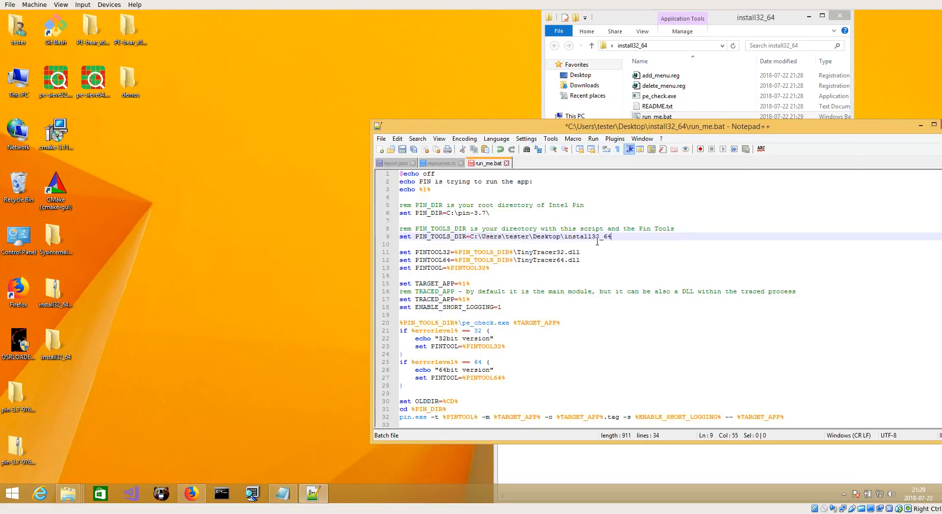
type("\\")
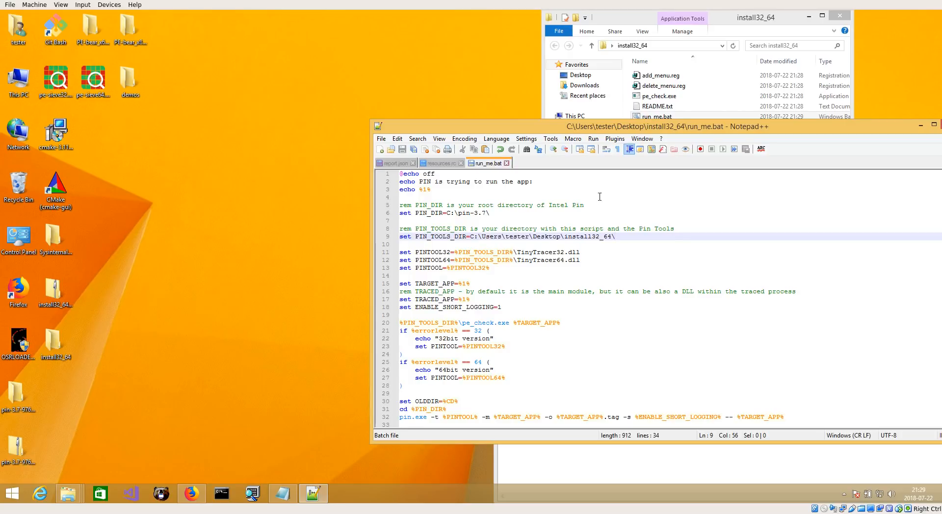
mouse_move(707, 136)
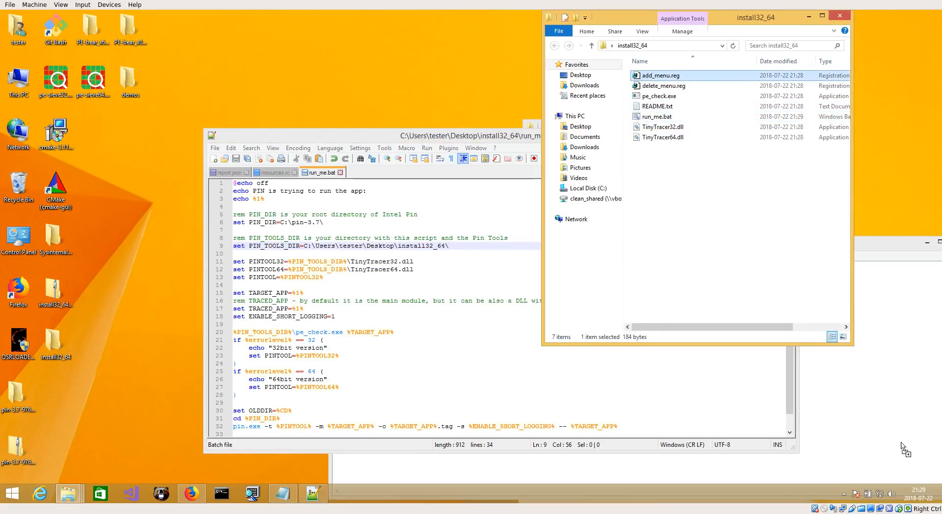
double_click(660, 75)
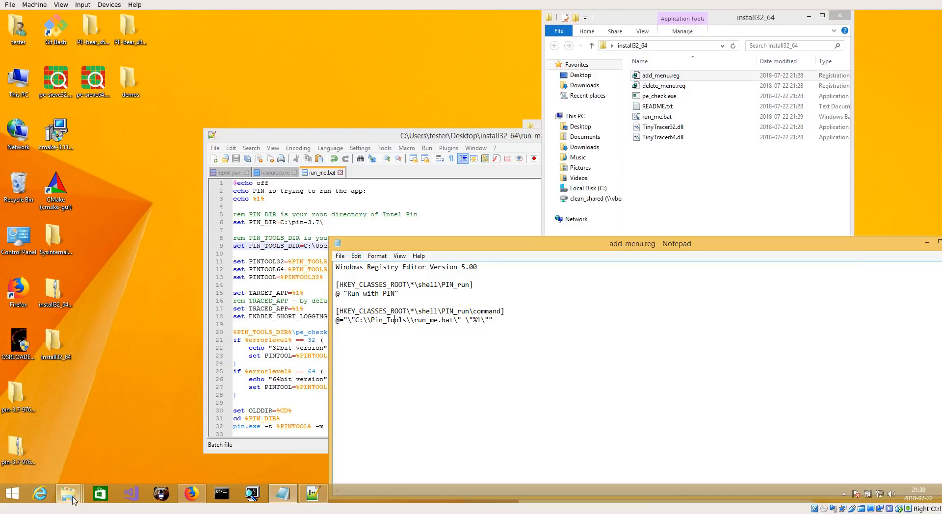
Replace the C:\\Pin_Tools path in add_menu.reg's command with the desktop install32_64\run_me.bat path and save
left_click(659, 76)
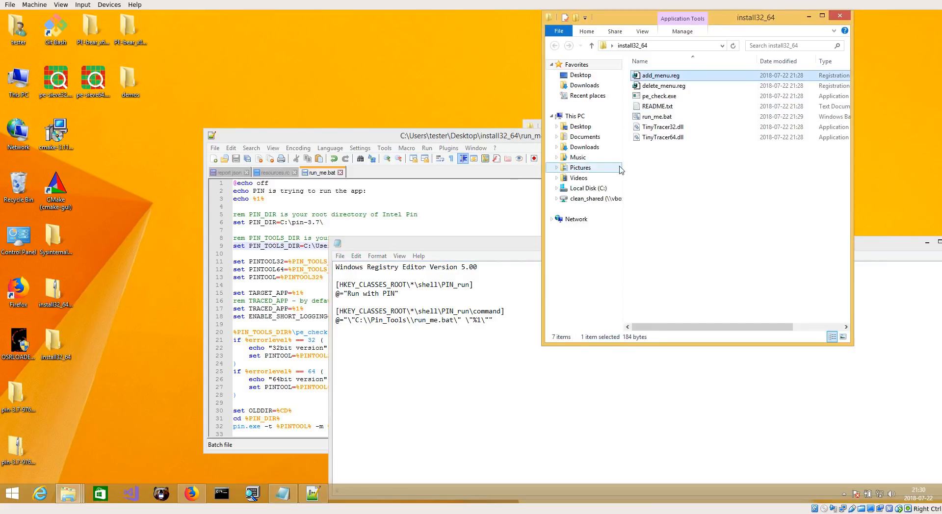
left_click(663, 126)
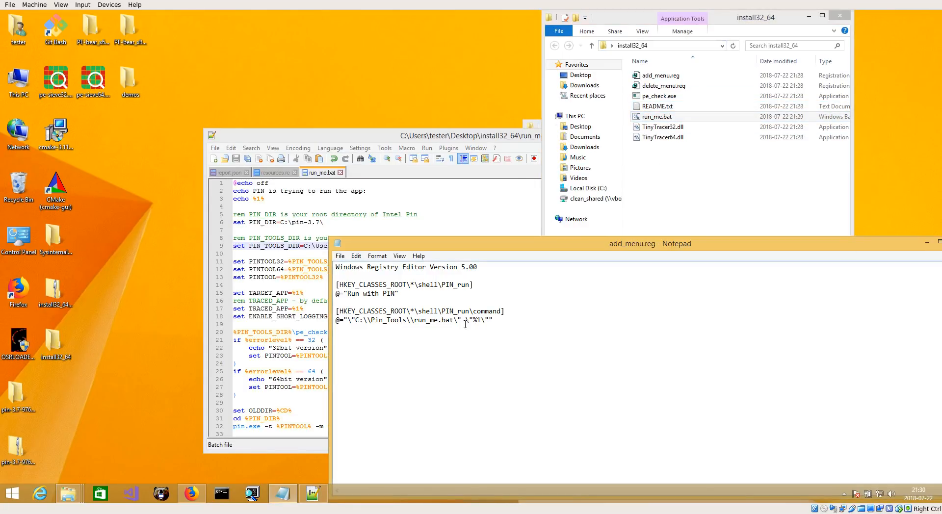
double_click(386, 320)
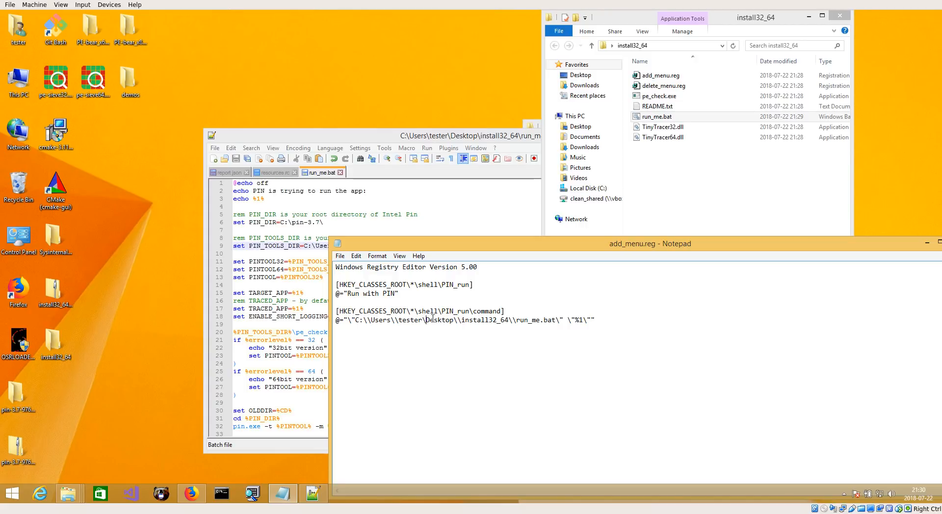
mouse_move(765, 248)
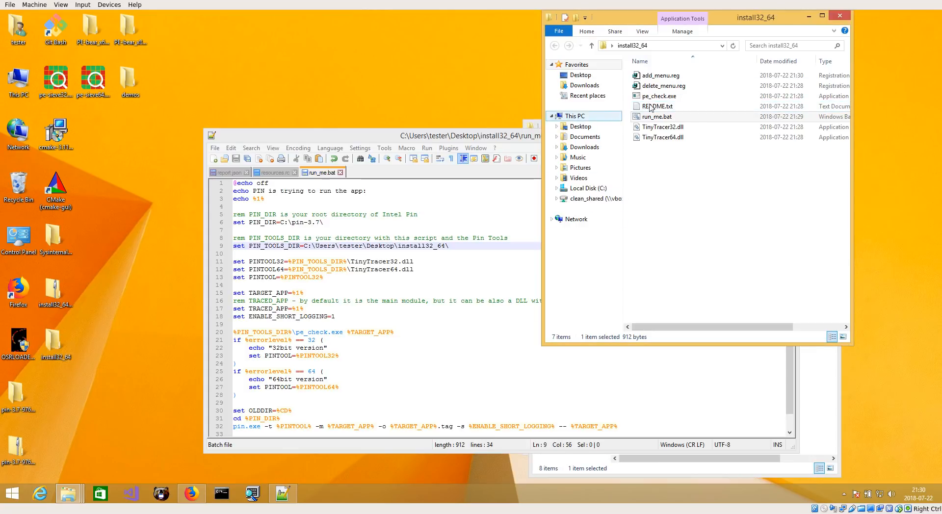
Merge add_menu.reg into the registry, confirming the security warning, UAC prompt and success message
left_click(659, 96)
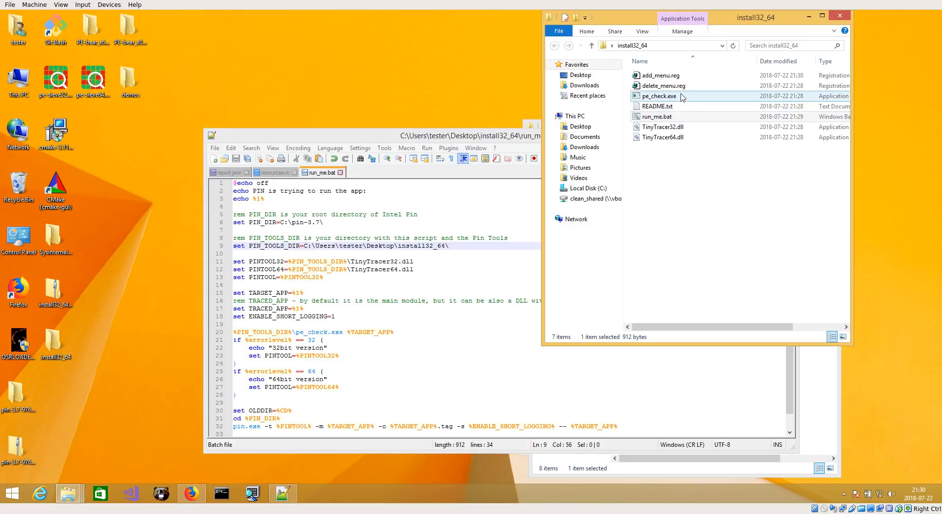
double_click(661, 75)
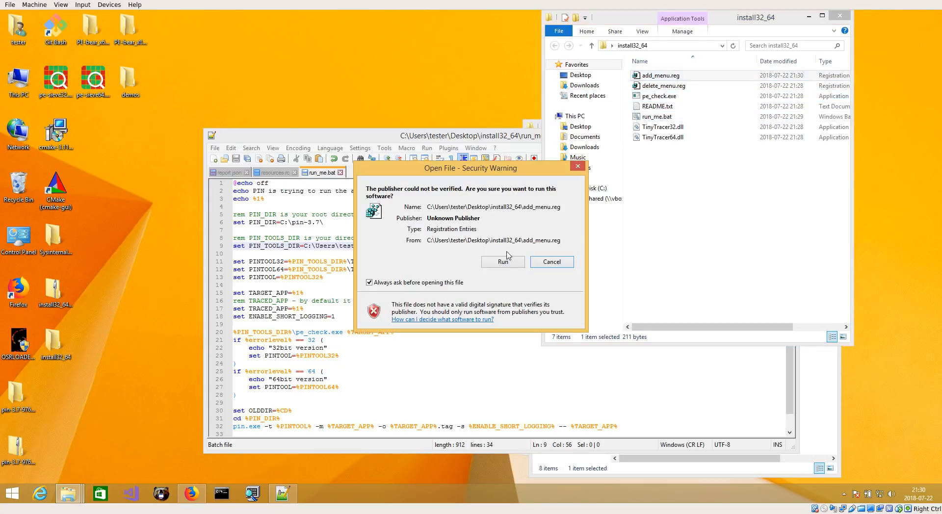
left_click(502, 261)
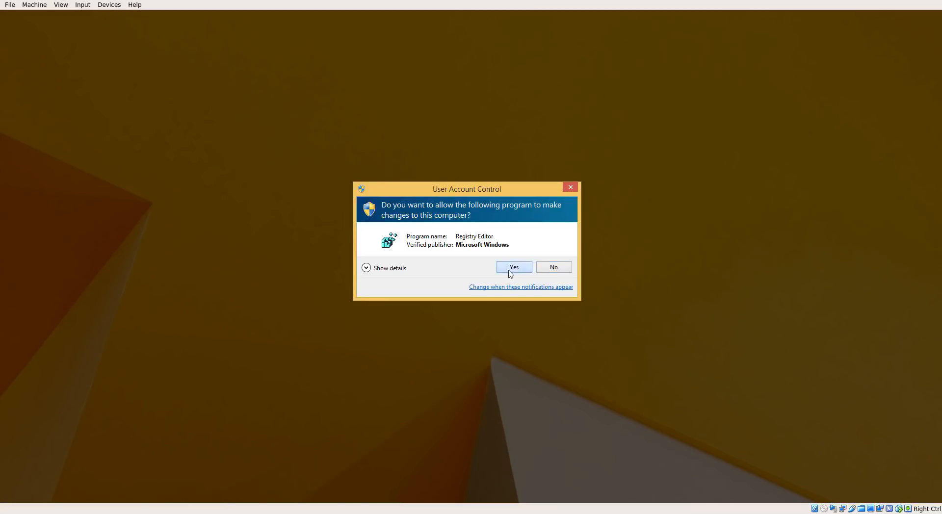
left_click(514, 267)
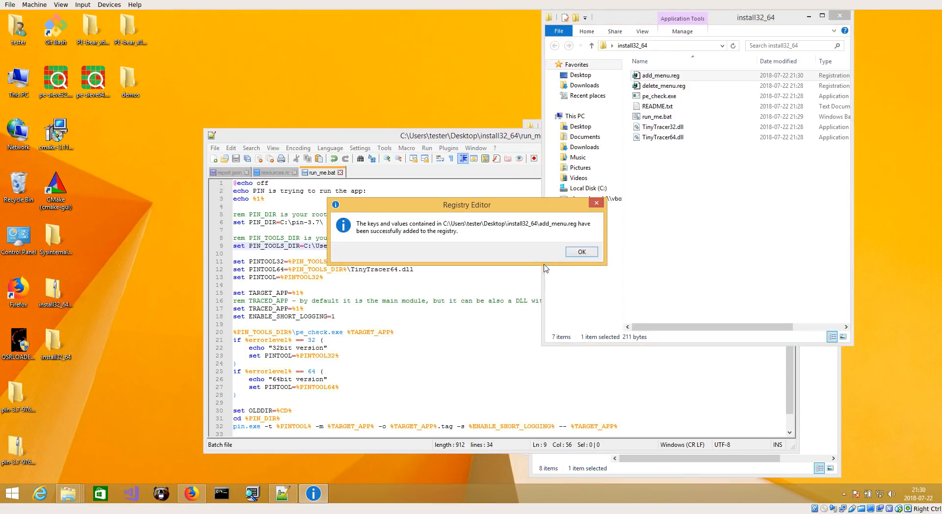
left_click(581, 252)
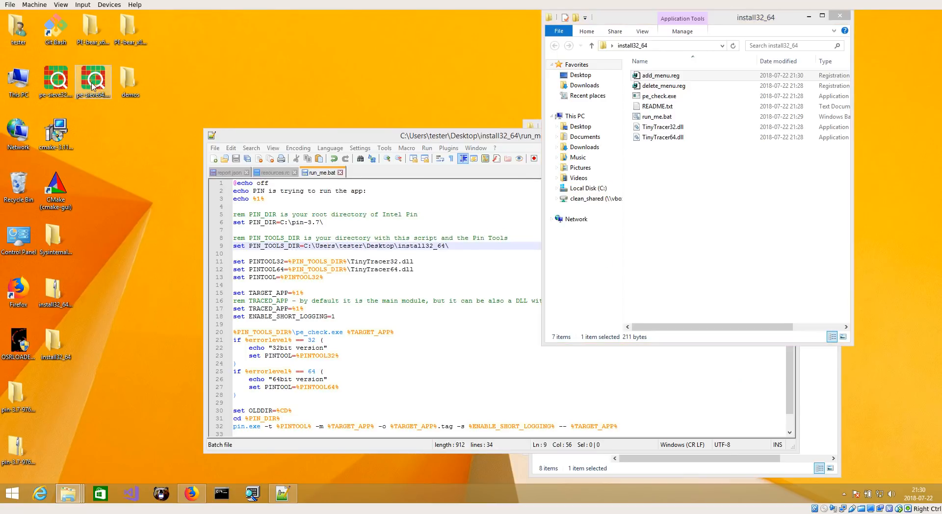
Check the 64-bit TinyTracer DLL, then run pe-sieve64 via Run with PIN, allowing the unverified publisher
right_click(94, 80)
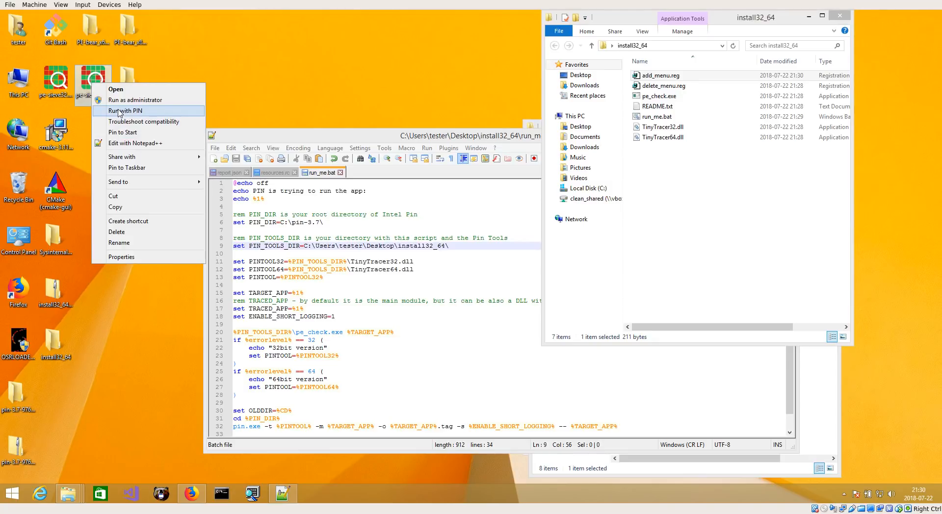
mouse_move(130, 116)
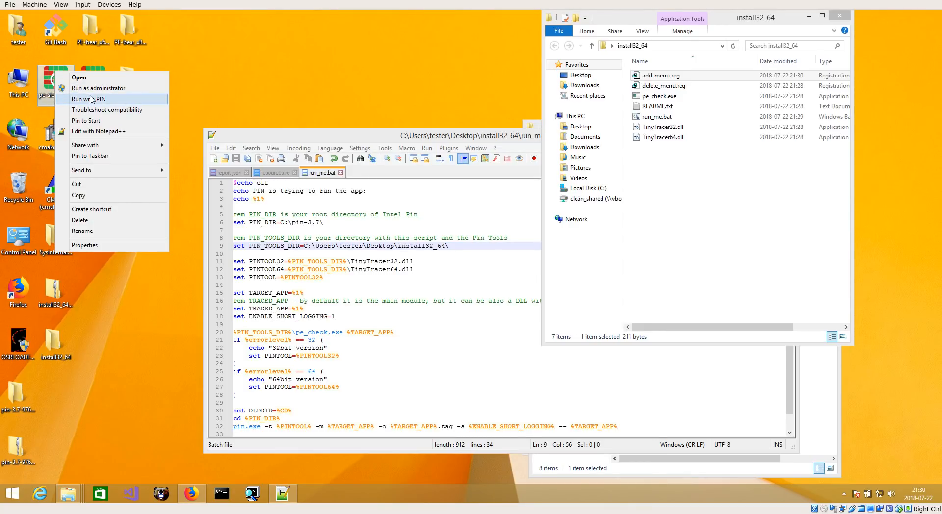
mouse_move(309, 111)
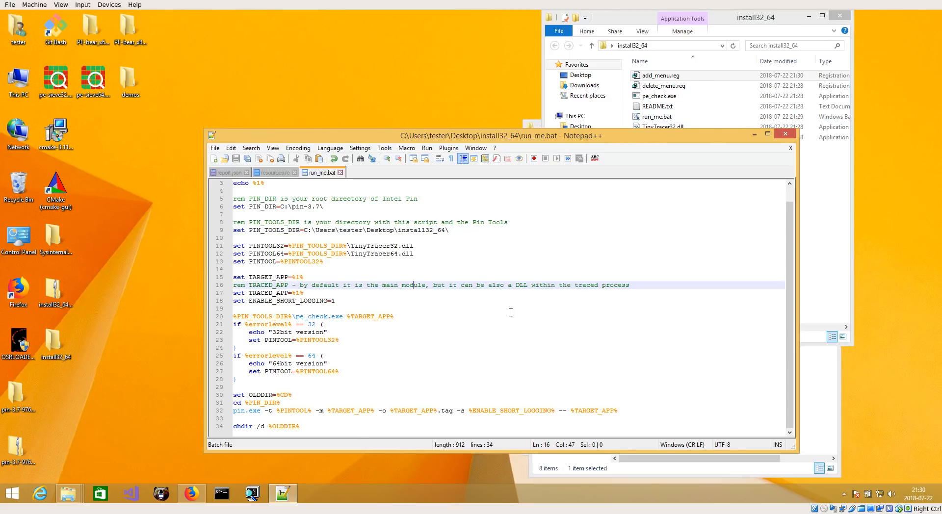
mouse_move(801, 264)
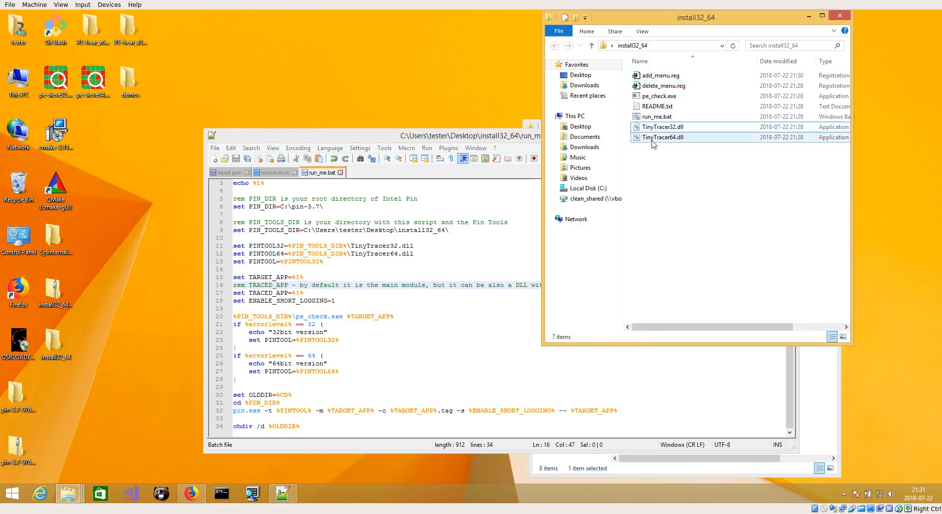
left_click(663, 136)
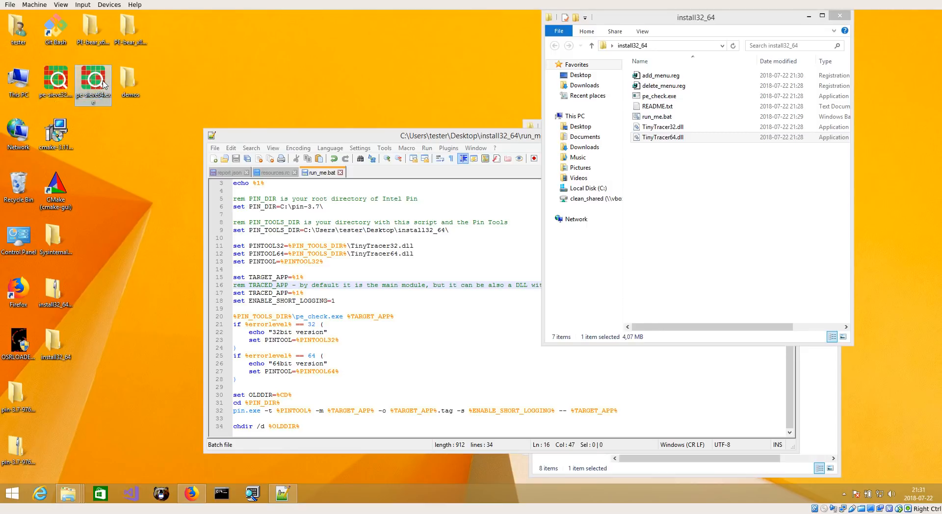
right_click(94, 83)
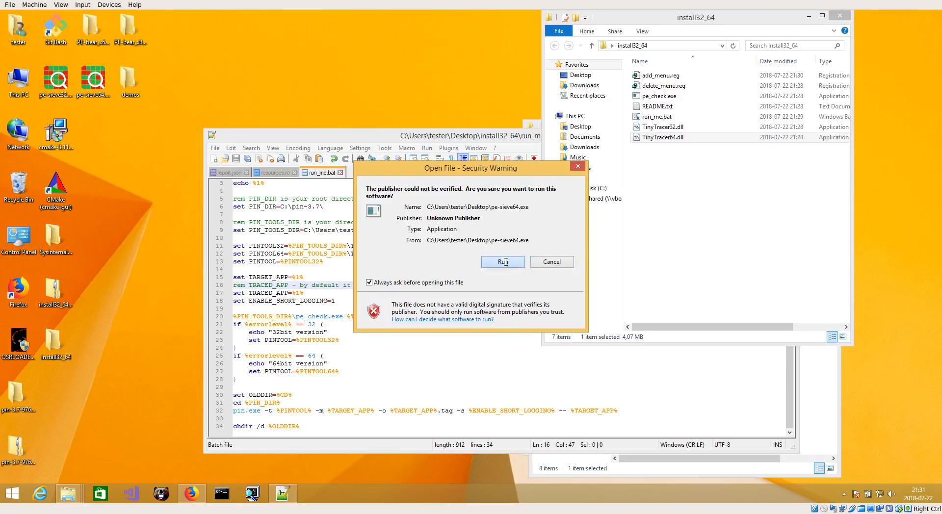
left_click(502, 261)
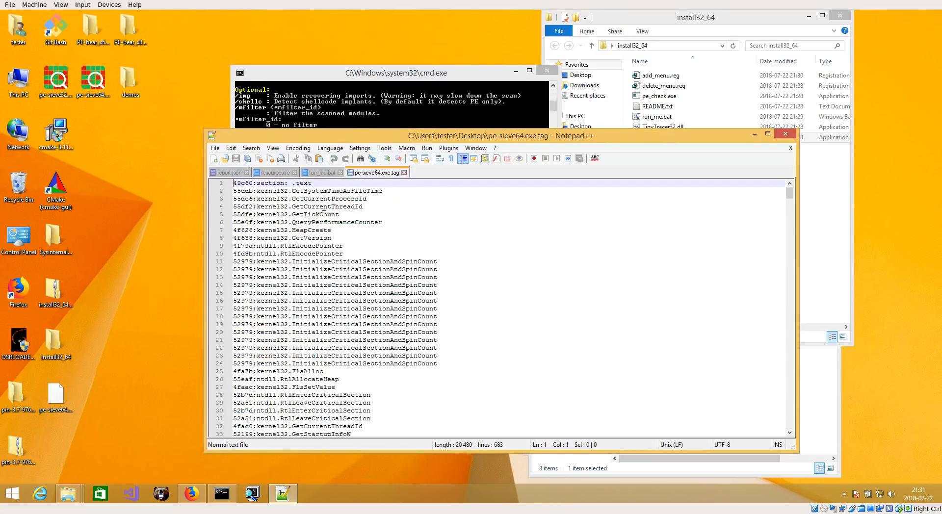
Scroll through the kernel32 API calls in pe-sieve64.exe.tag and reload it with the tracer's updated 14,633-line output
scroll("down", 3)
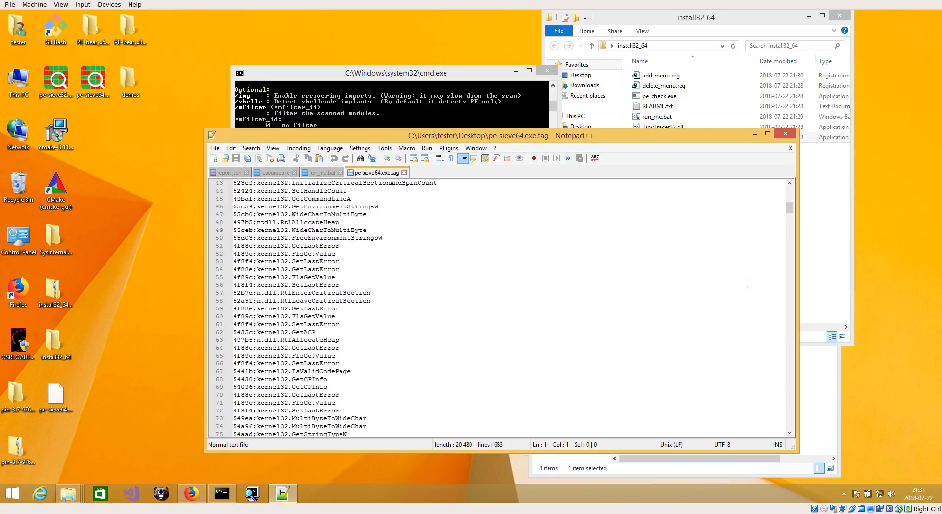
scroll("down", 3)
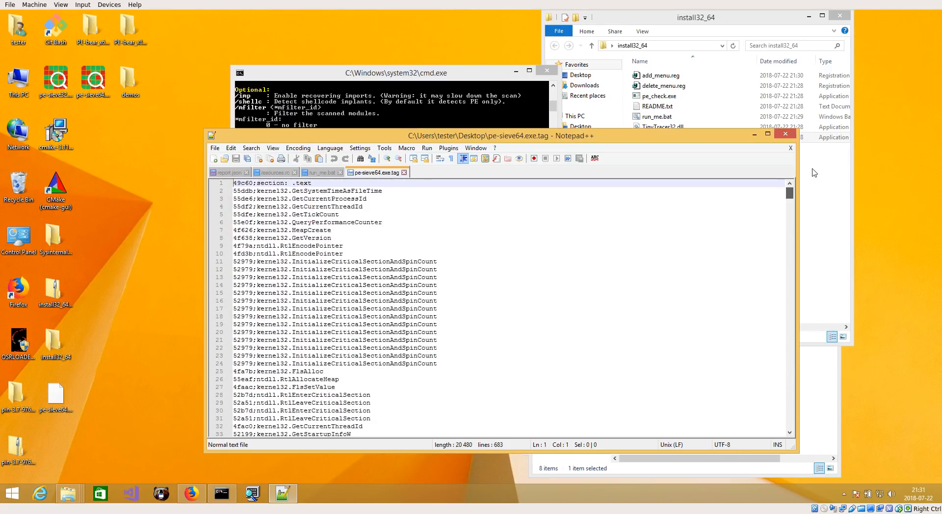
scroll("down", 3)
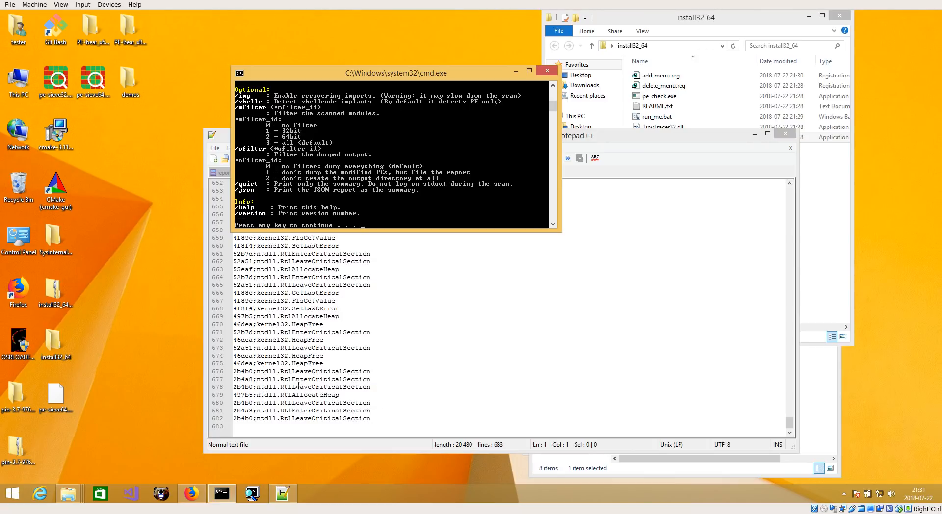
mouse_move(346, 423)
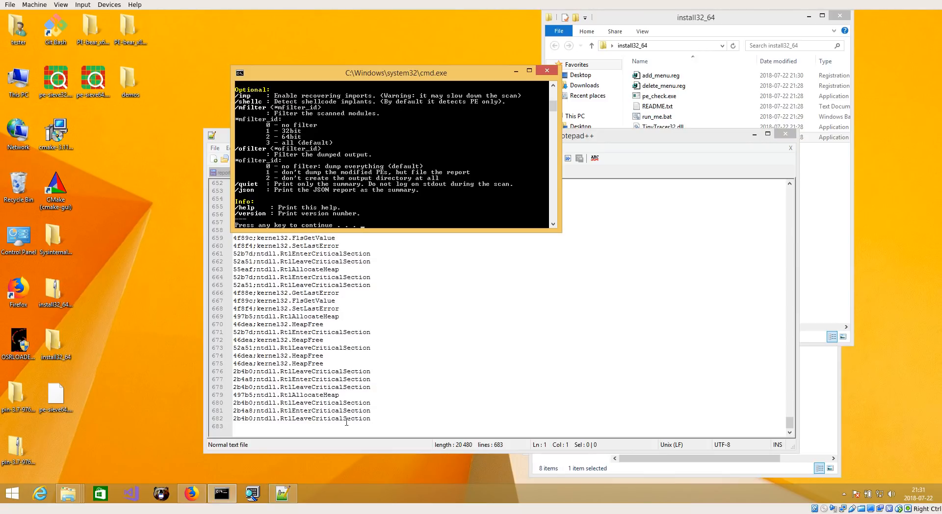
mouse_move(444, 140)
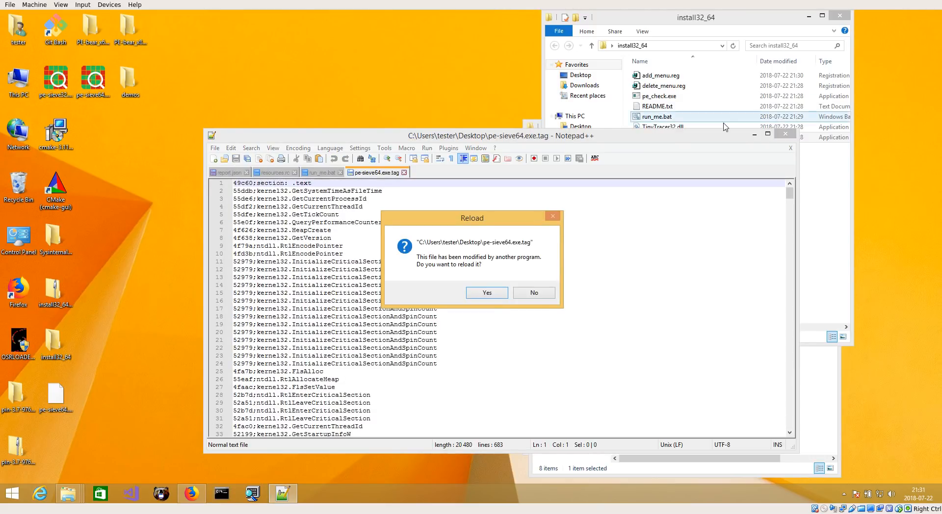
left_click(487, 292)
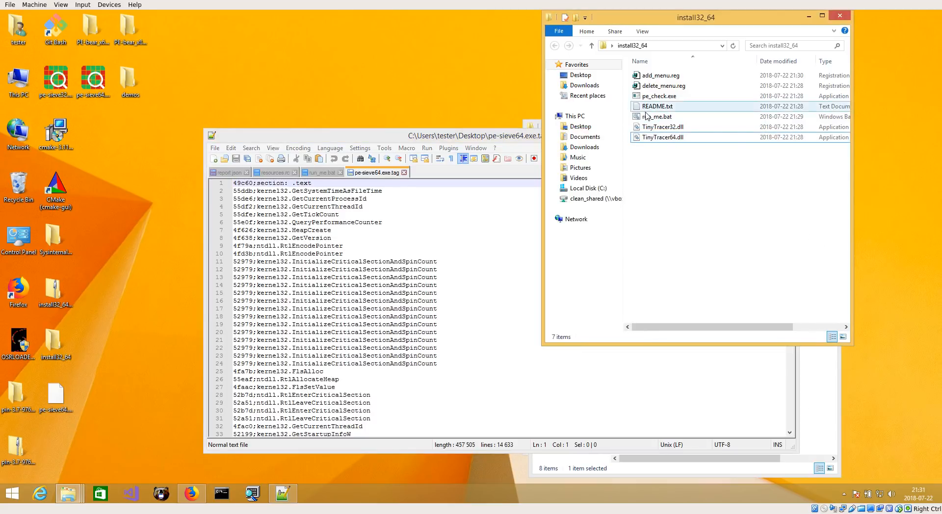
Edit run_me.bat in Notepad so ENABLE_SHORT_LOGGING is set to 0 instead of 1
double_click(657, 116)
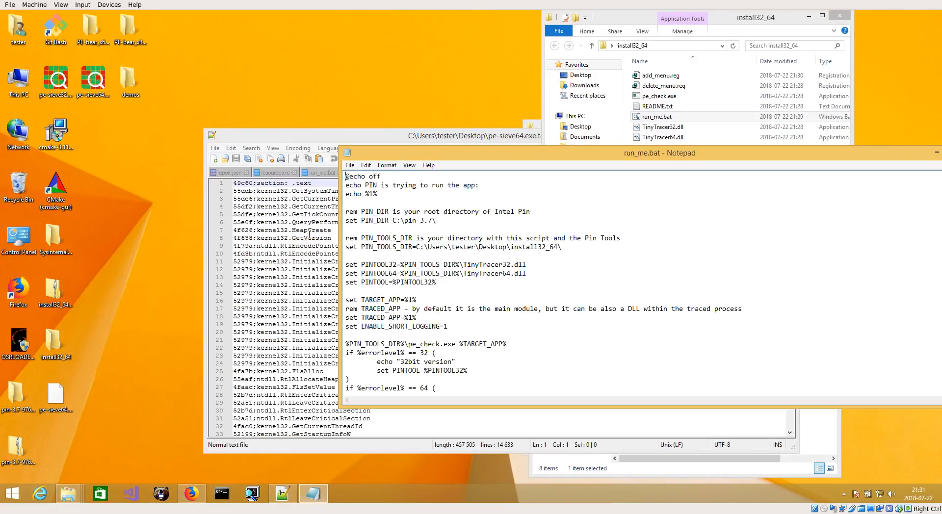
scroll("down", 3)
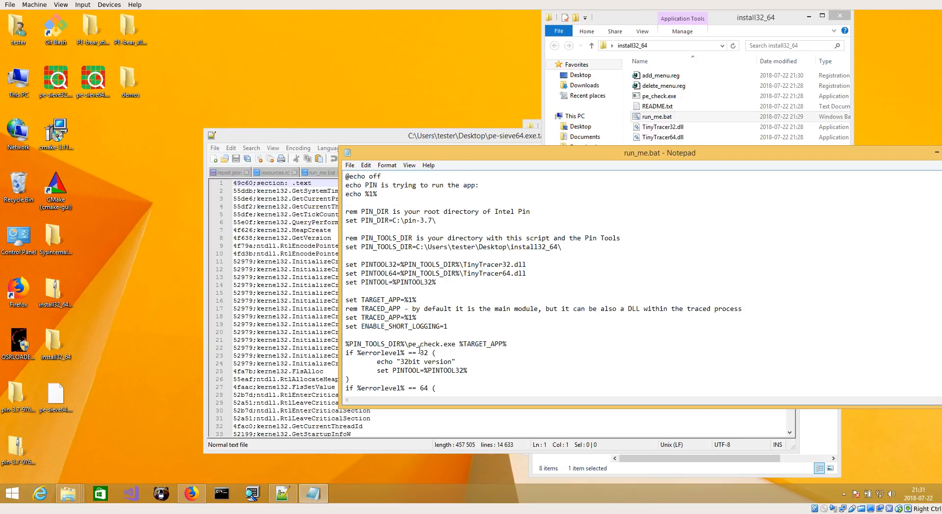
mouse_move(387, 327)
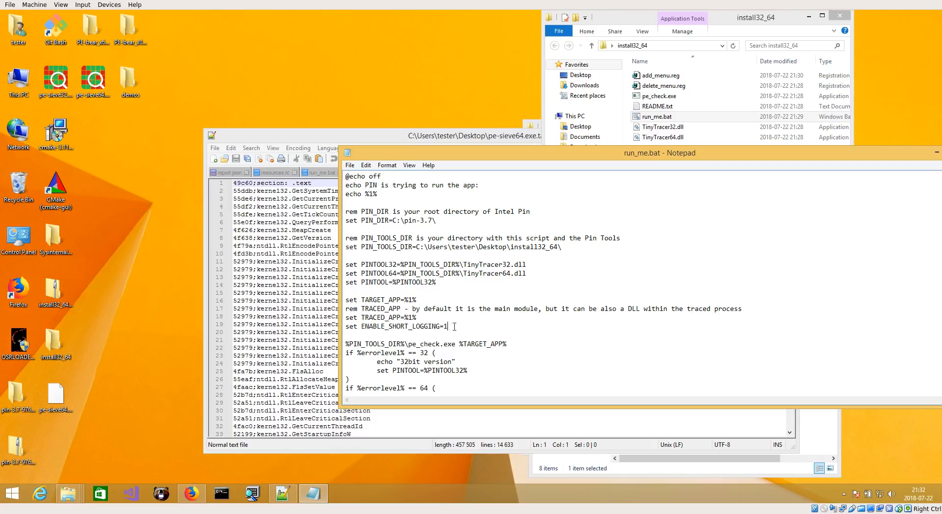
type("0")
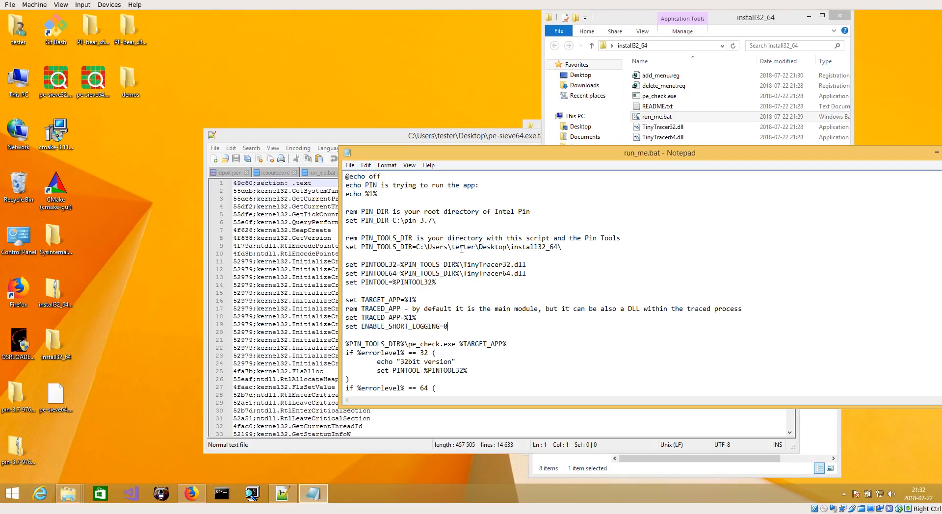
Run pe-sieve64.exe with PIN via its context menu, allowing it through the security warning
right_click(93, 79)
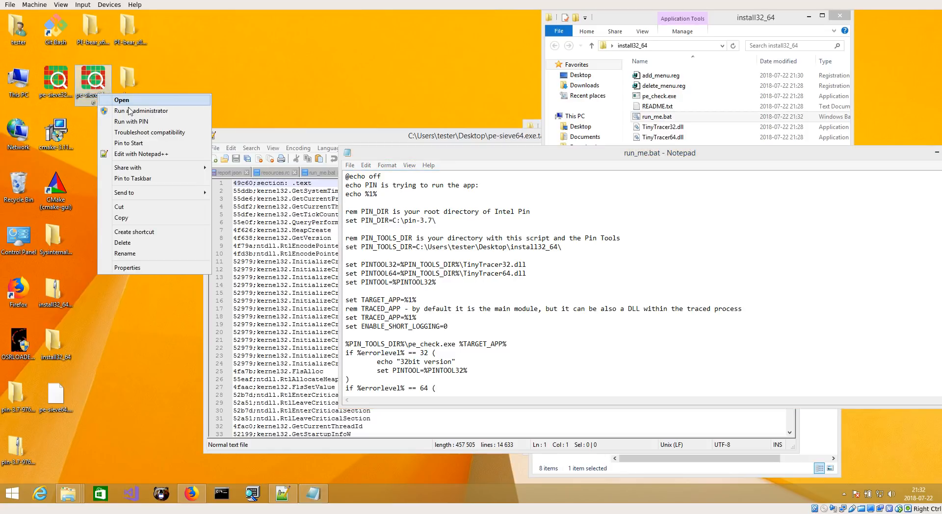
left_click(122, 99)
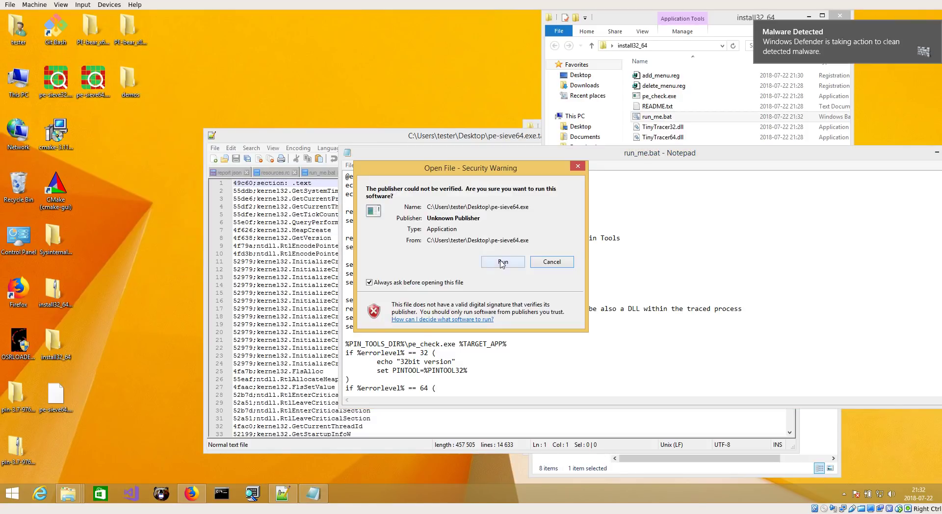
left_click(502, 262)
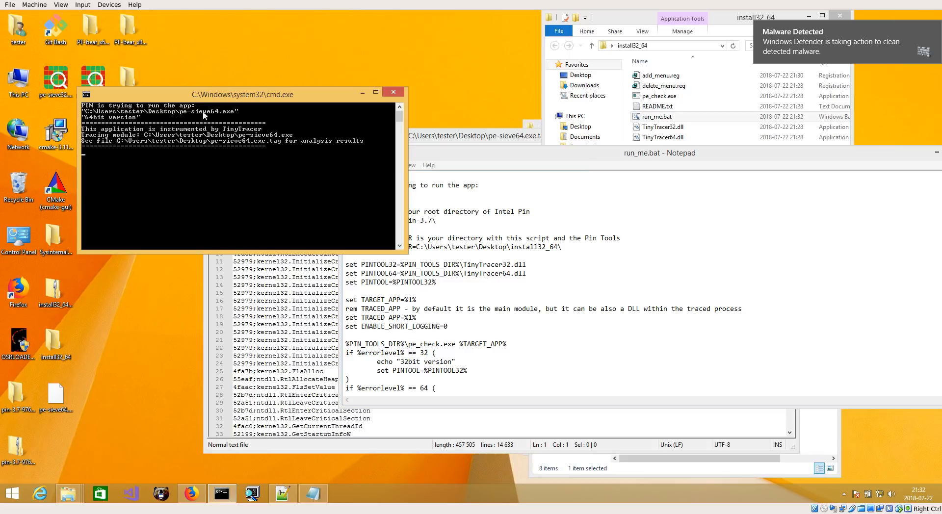
left_click_drag(242, 95, 352, 102)
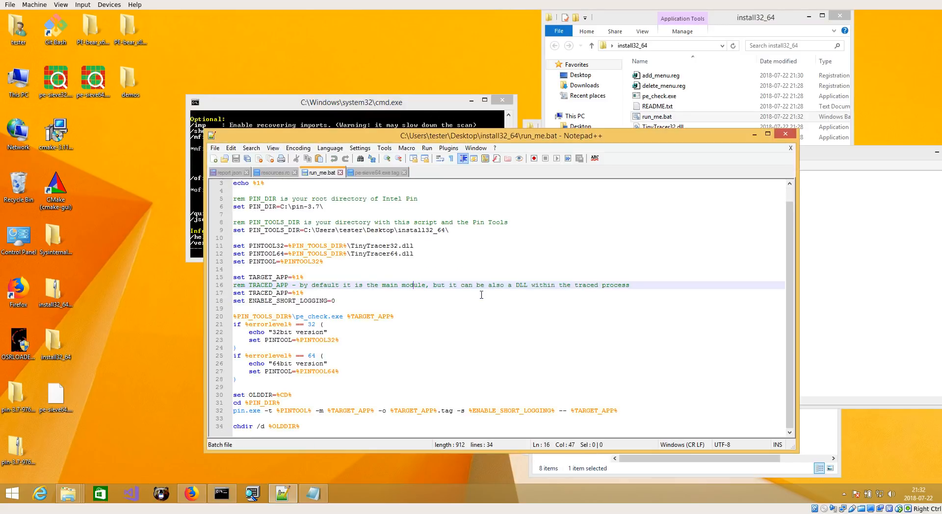
left_click(377, 171)
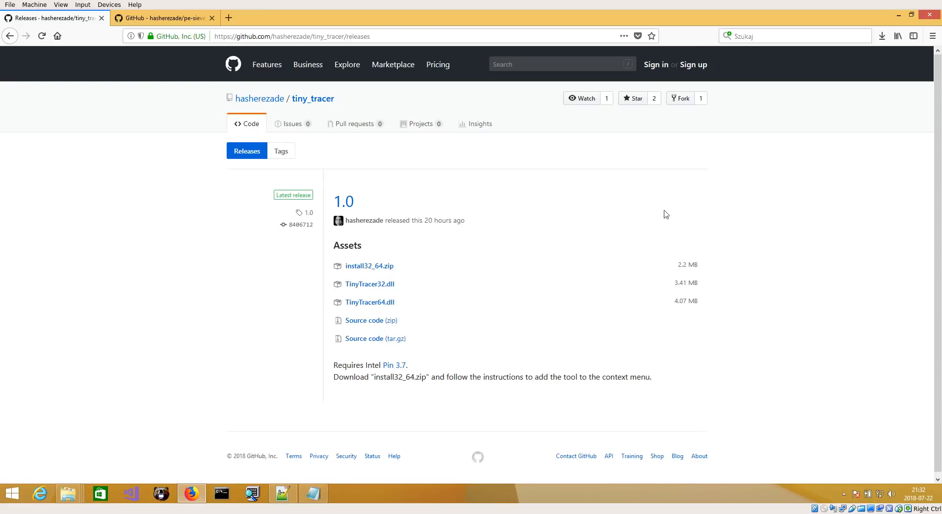
Search for BareTail in Firefox and reveal the downloaded baretail.exe in its folder
left_click(796, 36)
type("b")
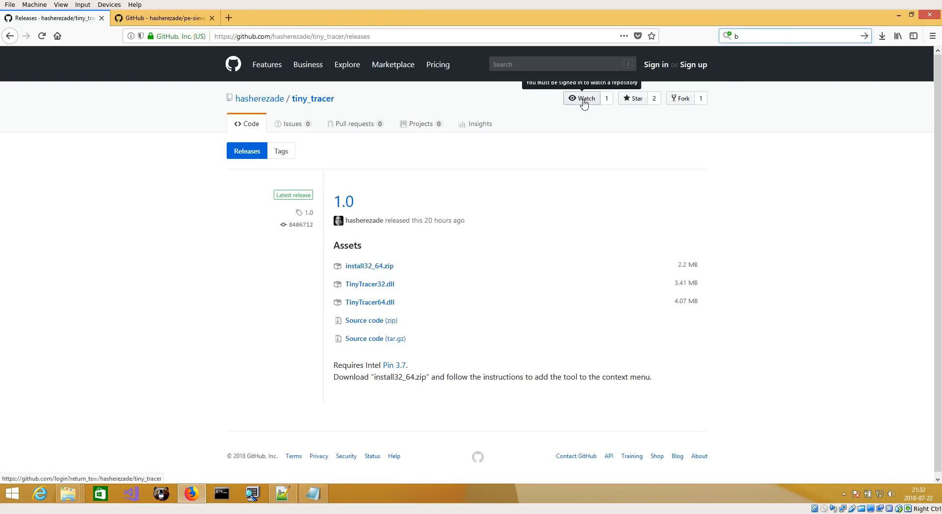
type("aretail")
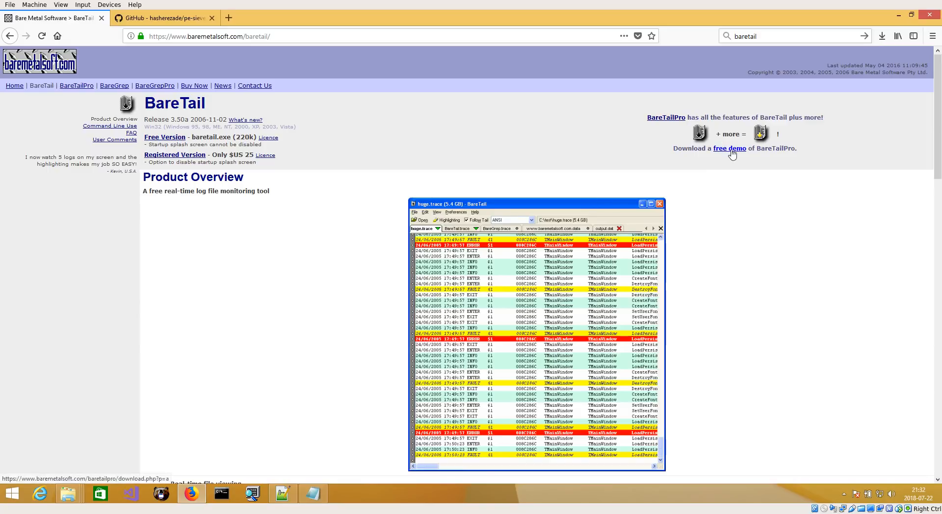
mouse_move(171, 142)
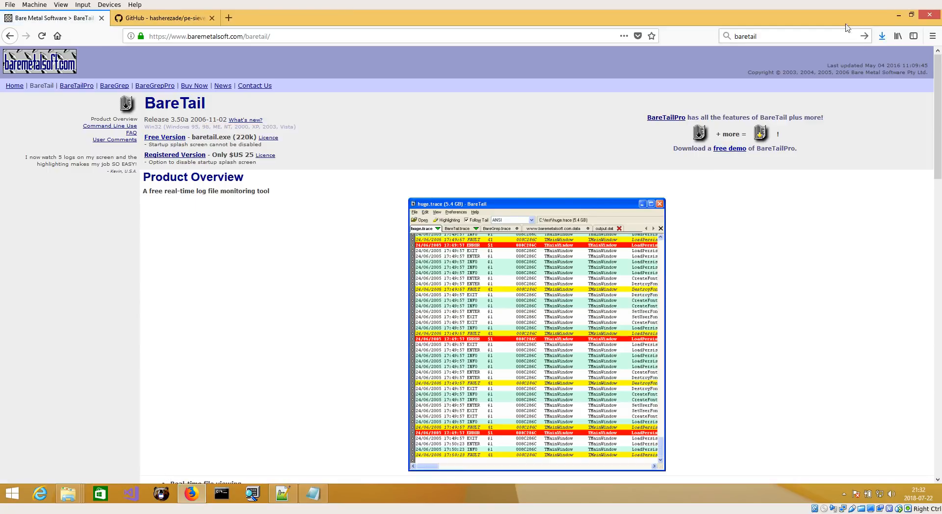
right_click(726, 62)
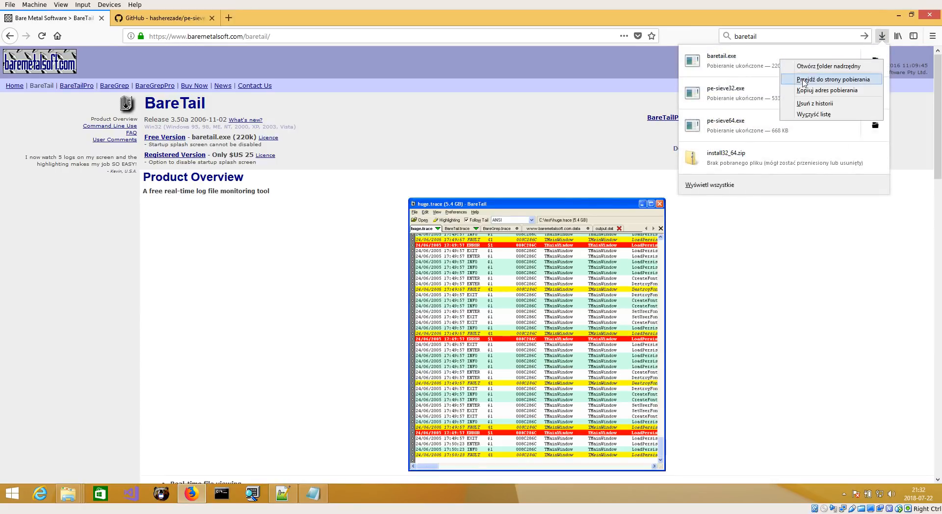
left_click(826, 66)
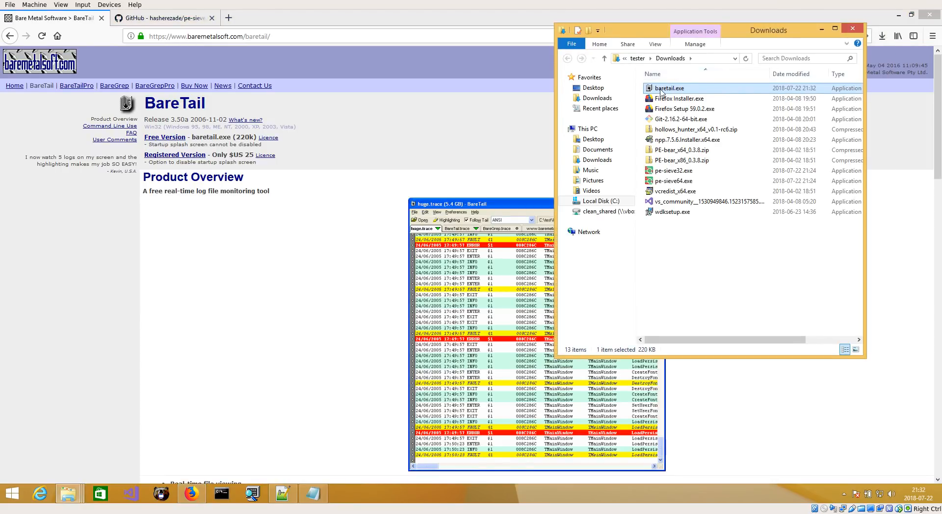
Launch baretail.exe, allowing the unverified program to run
double_click(668, 87)
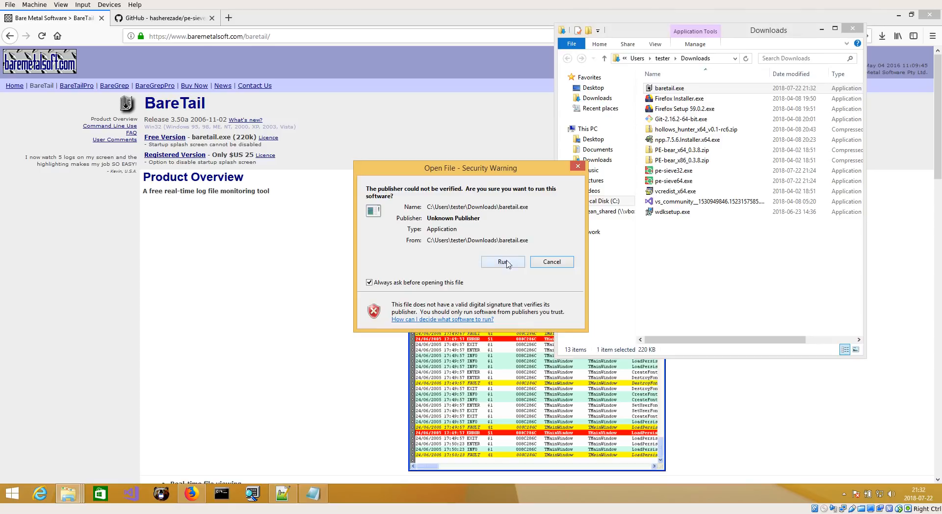
left_click(504, 262)
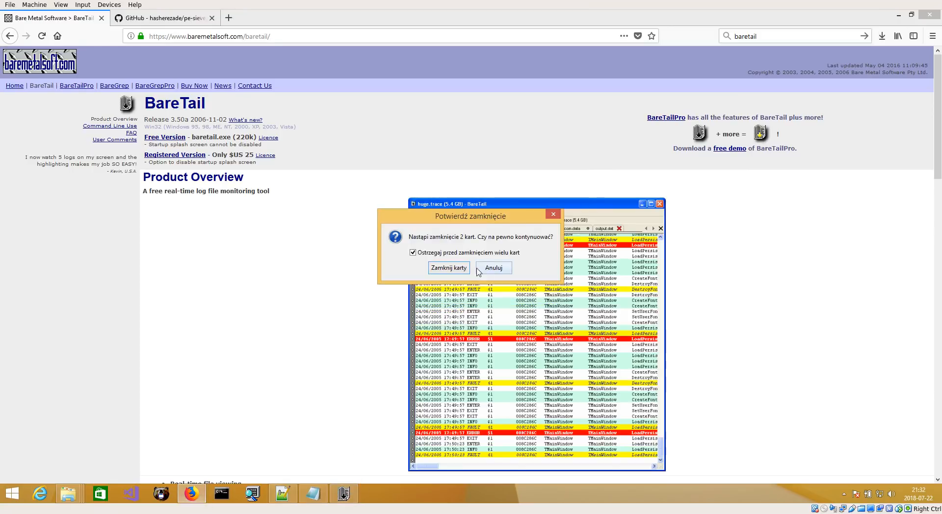
Close both Firefox tabs and launch pe-sieve32 under the tracer from the desktop
left_click(493, 267)
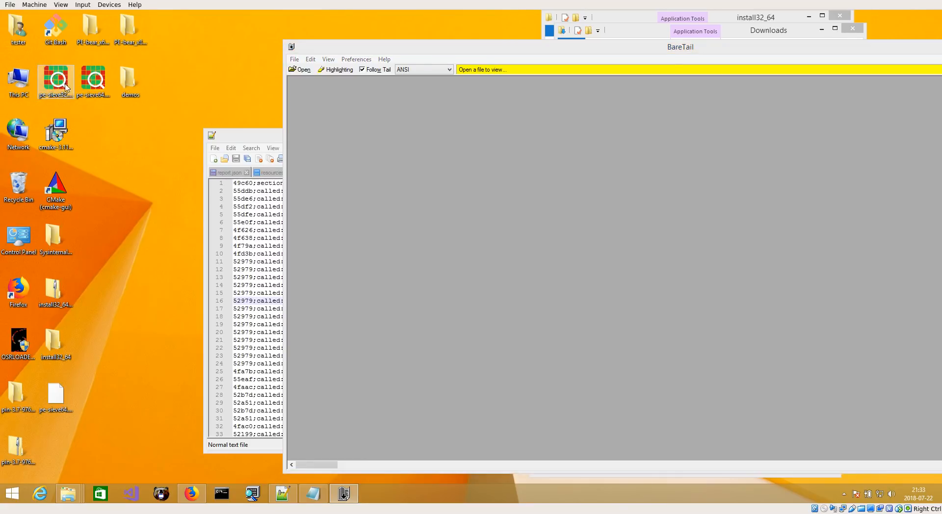
double_click(55, 79)
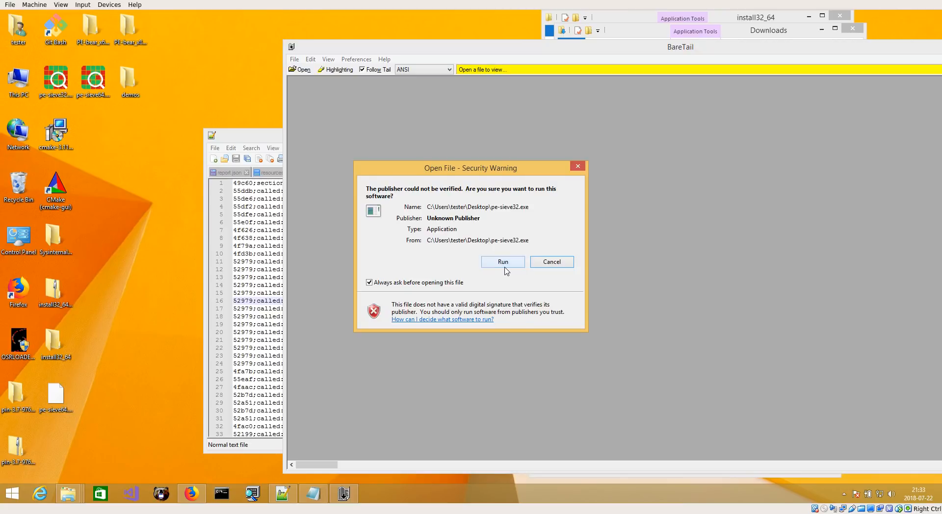
left_click(503, 262)
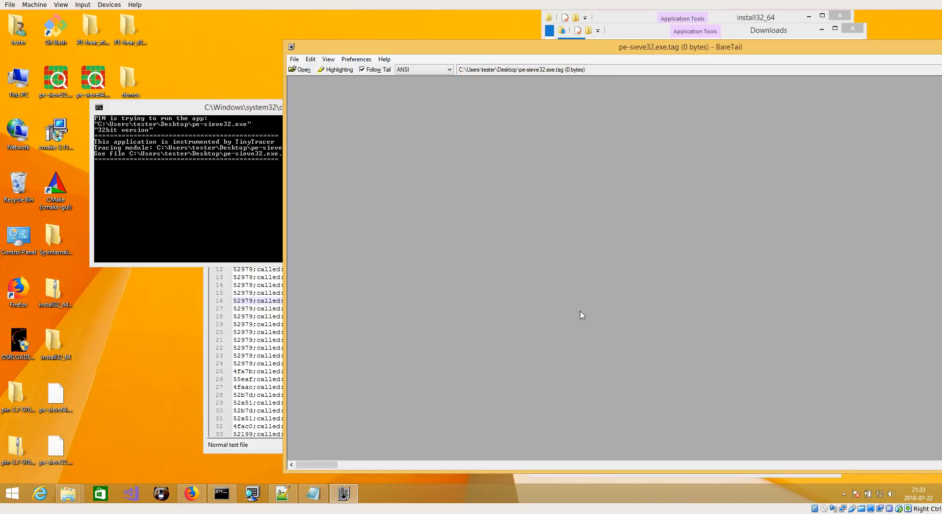
mouse_move(479, 310)
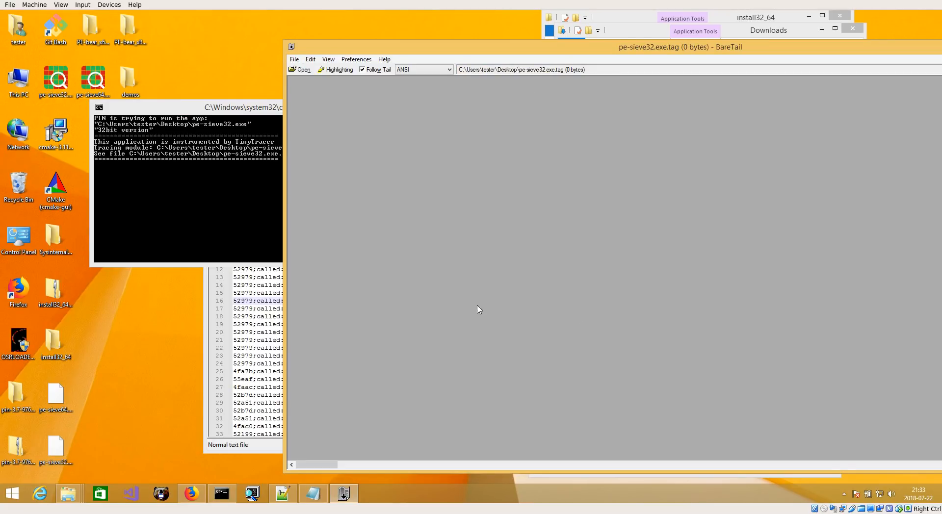
mouse_move(440, 244)
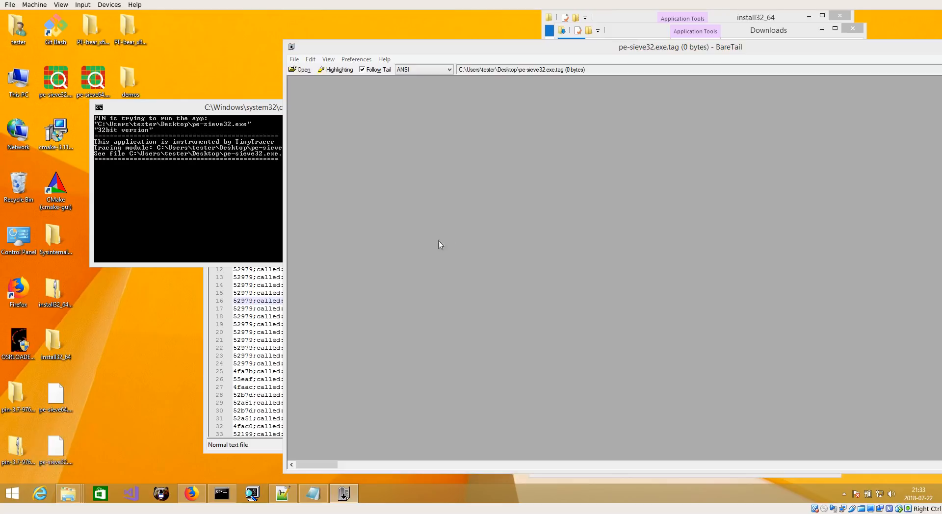
mouse_move(479, 264)
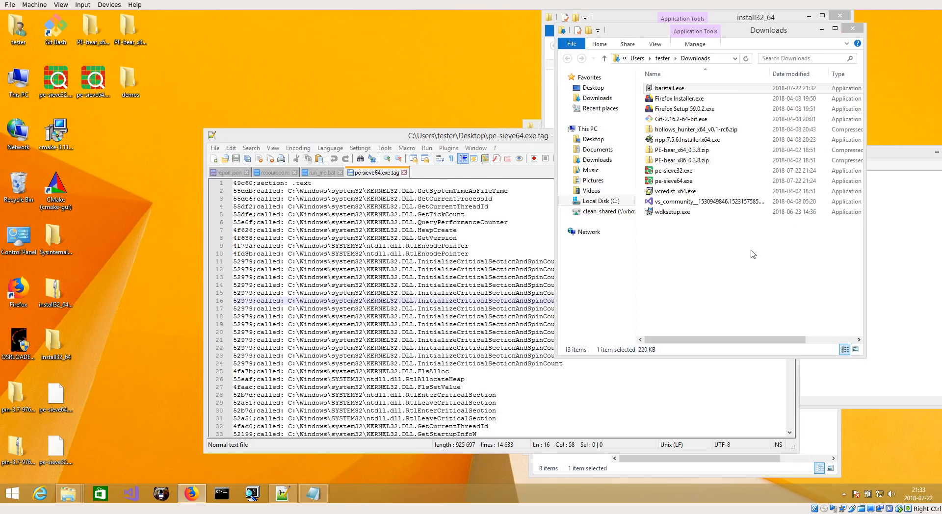
Bring the pe-sieve64.exe.tag trace log in Notepad++ to the front
left_click(449, 332)
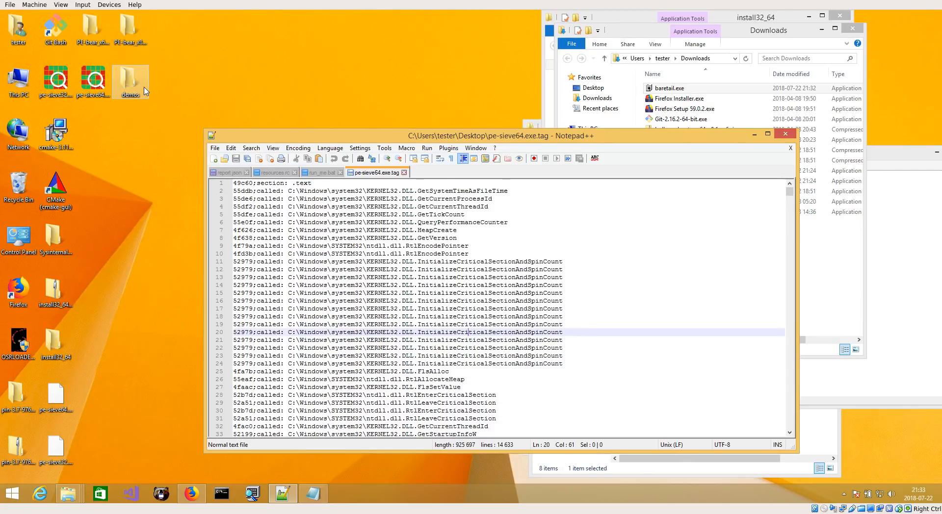
mouse_move(140, 88)
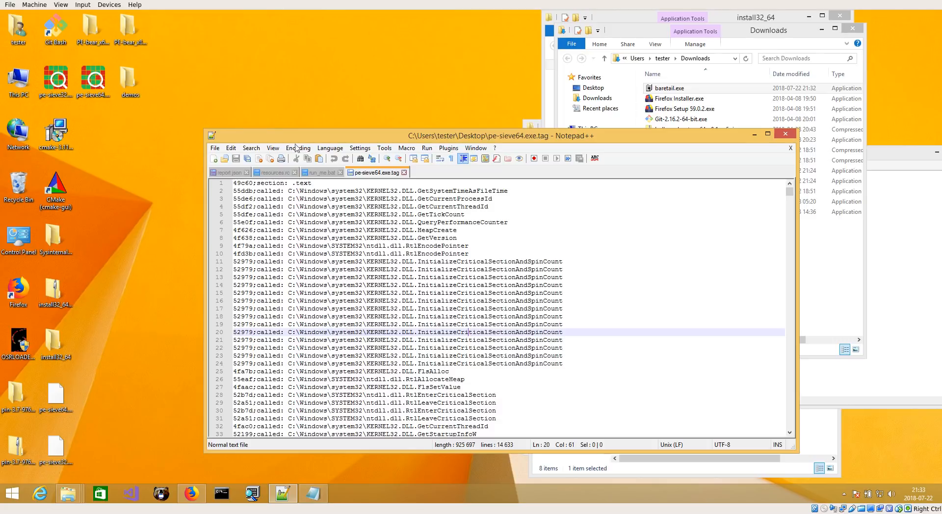
mouse_move(843, 256)
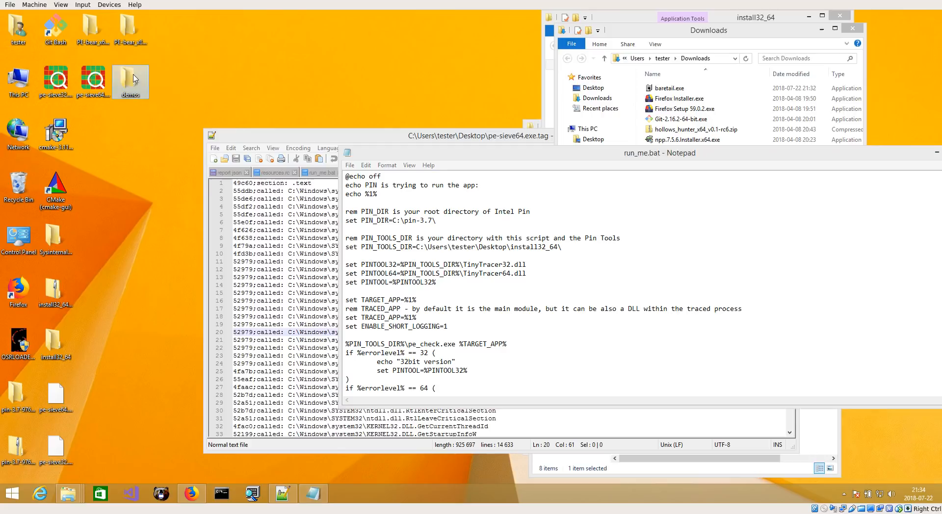
Run KeygenMe V7.exe with PIN from the demos folder and relaunch baretail.exe
double_click(130, 79)
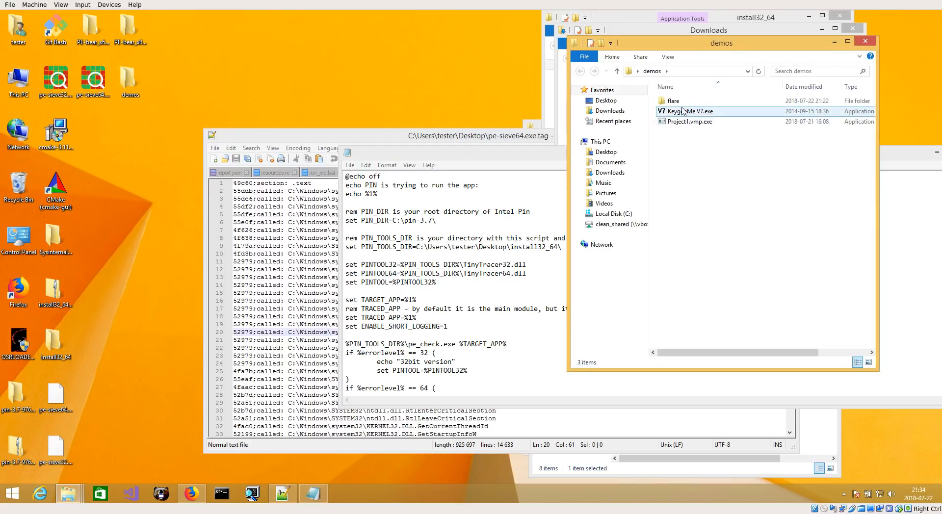
right_click(684, 111)
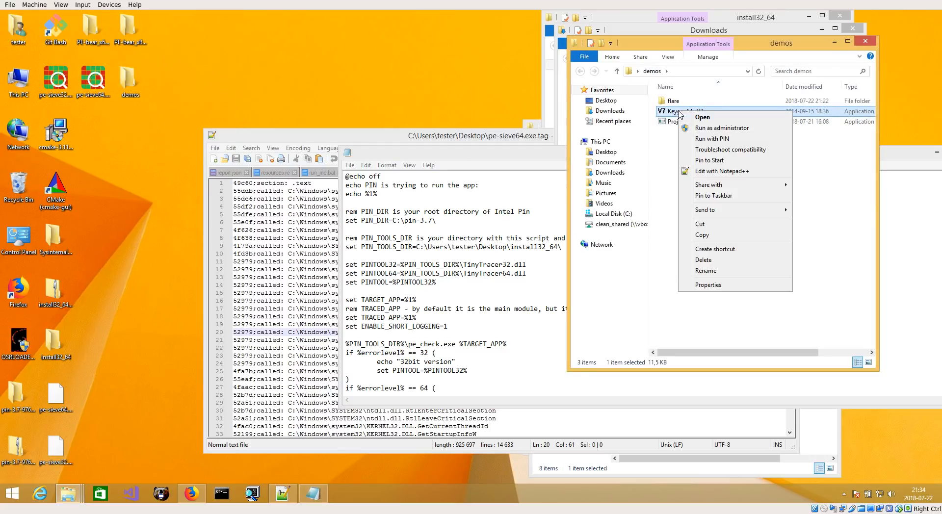
mouse_move(717, 149)
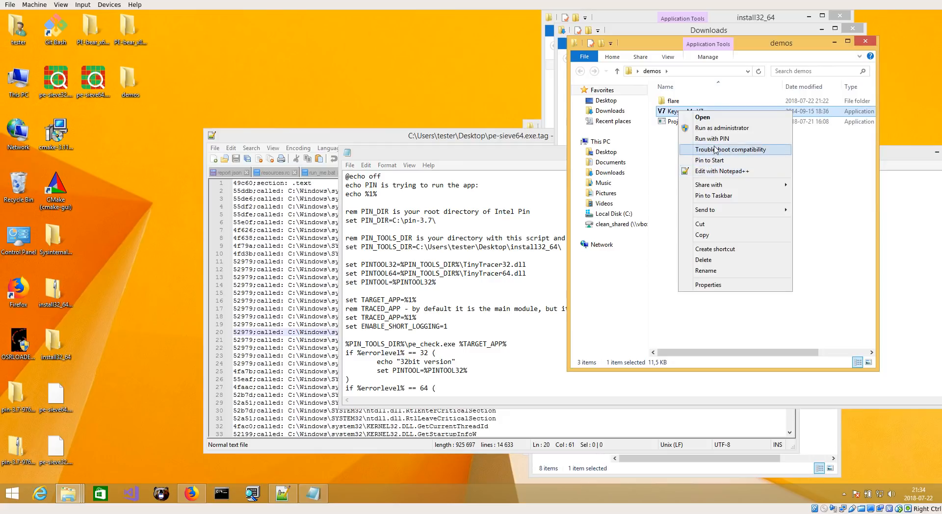
left_click(702, 117)
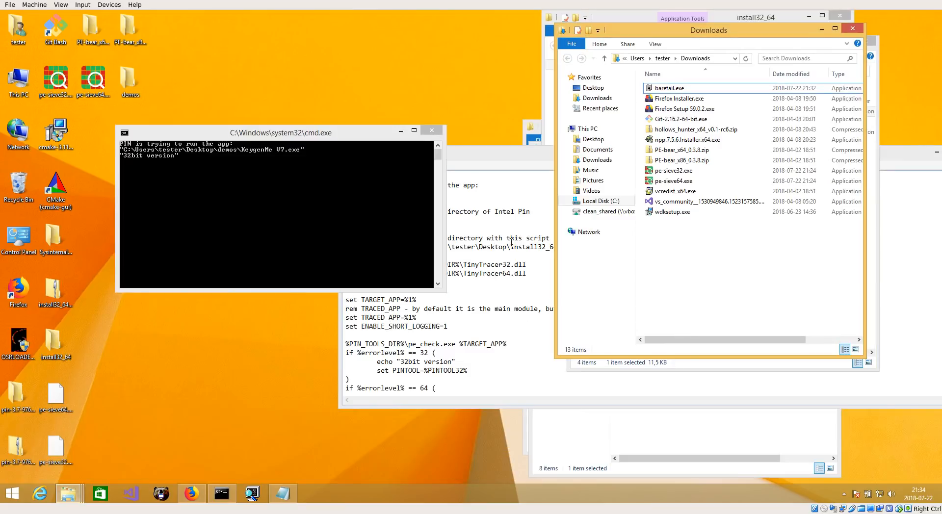
double_click(669, 87)
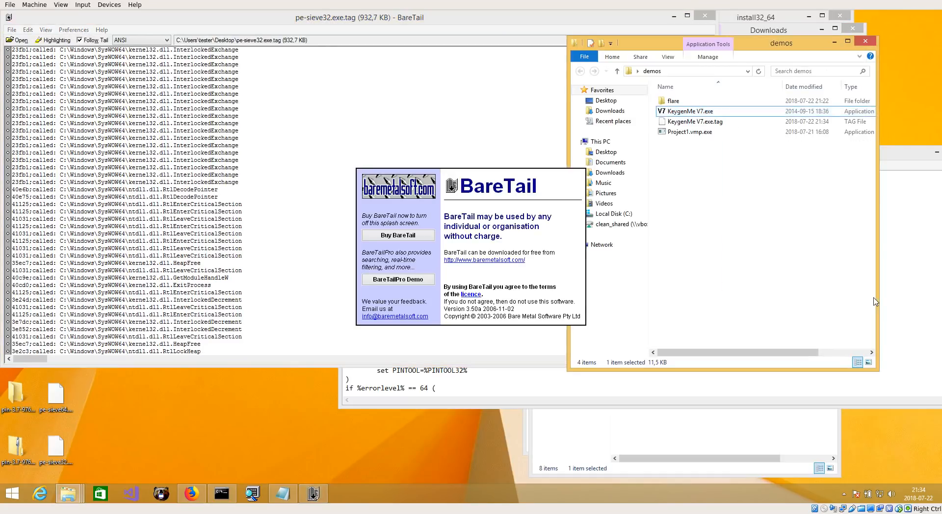
Follow KeygenMe V7.exe.tag in BareTail and mark the line with the unresolved call
double_click(695, 120)
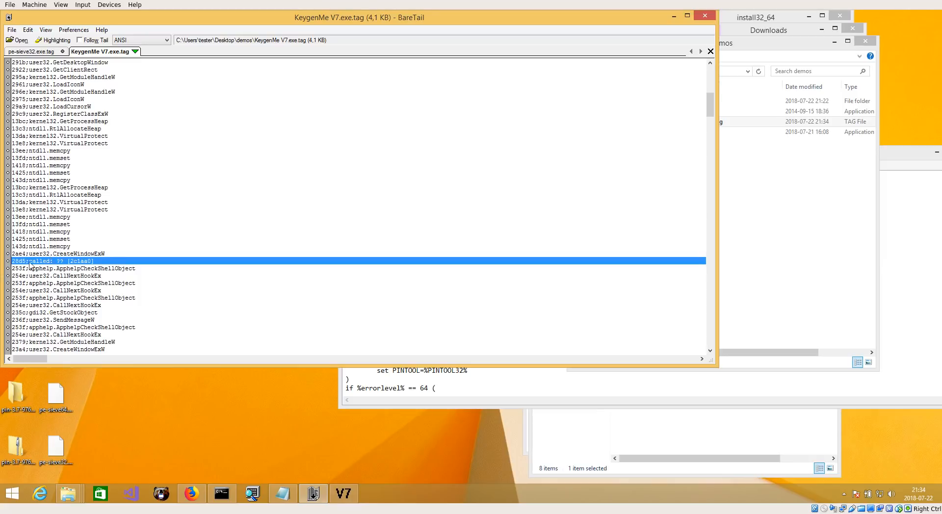
mouse_move(73, 232)
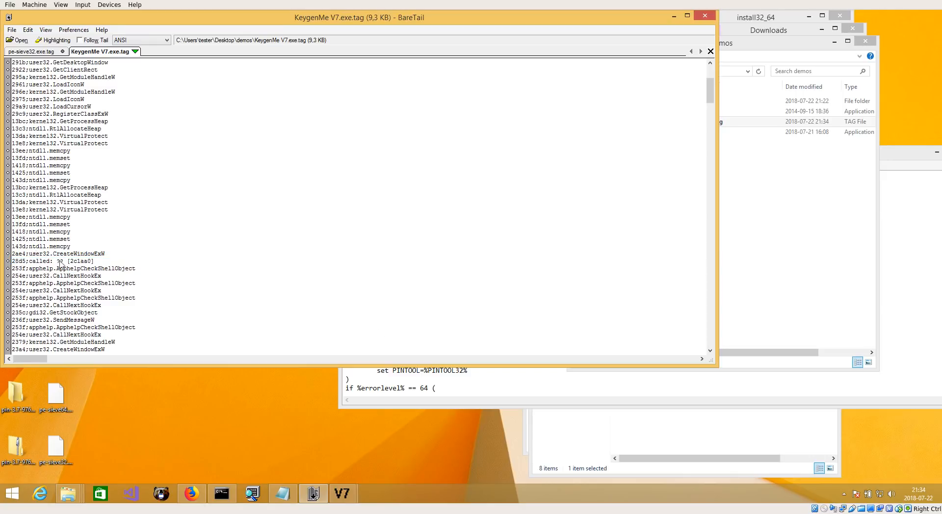
left_click(54, 261)
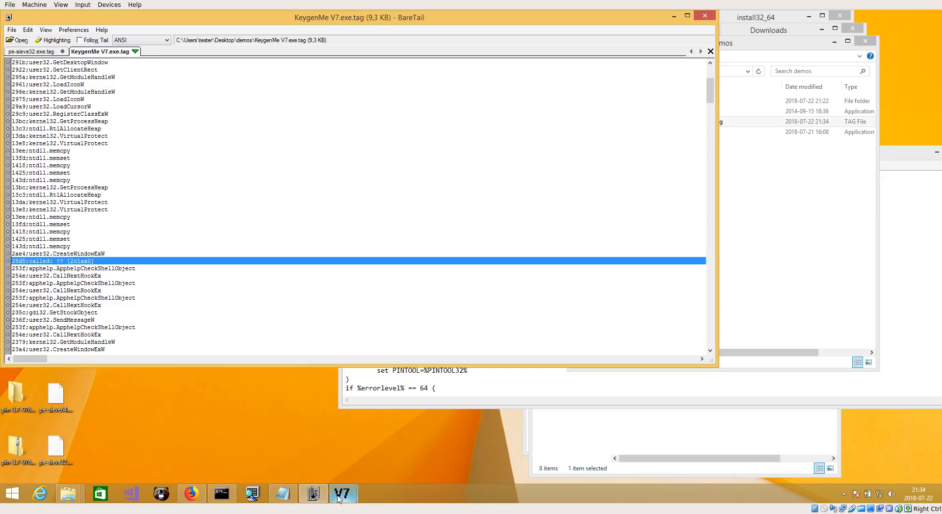
Switch to the running KeygenMe, dismiss its license-expired nag screen and exit it
left_click(344, 494)
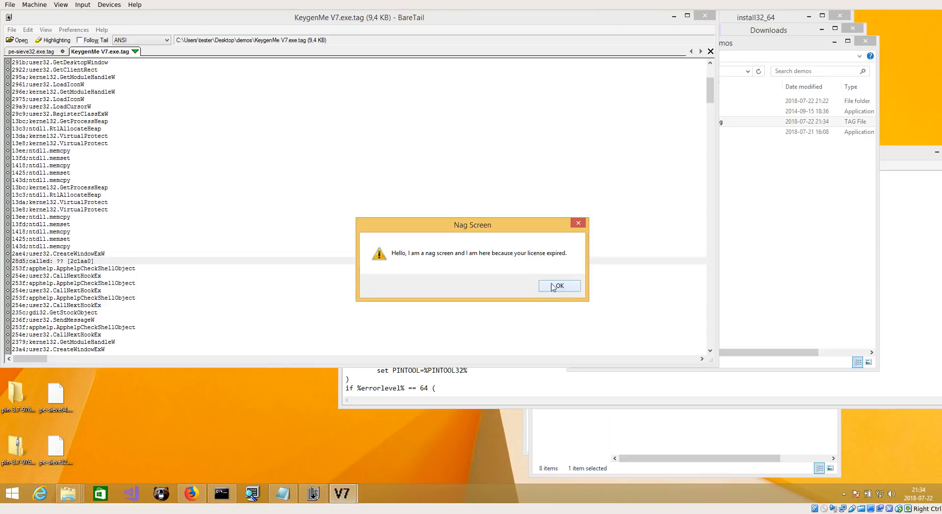
left_click(560, 285)
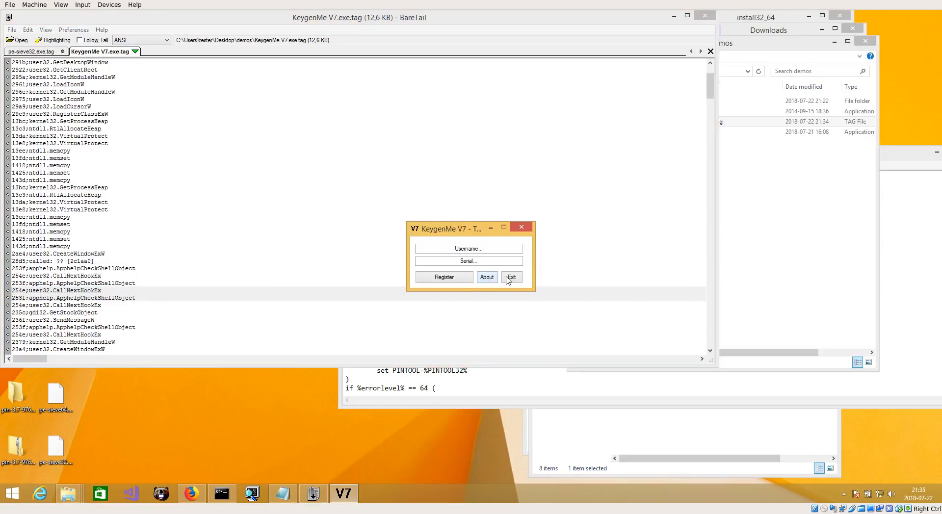
left_click(511, 277)
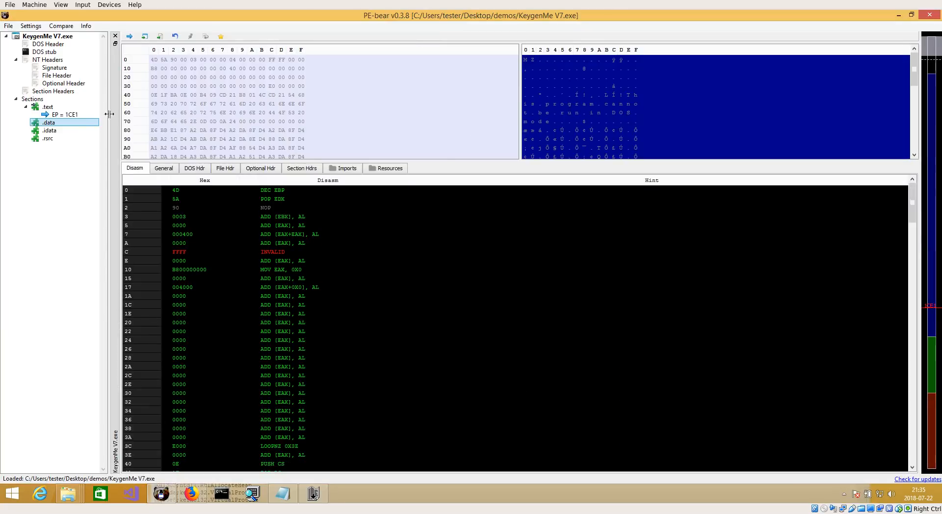
Go to KeygenMe V7's entry point and select the call to comctl32.InitCommonControls
left_click(57, 114)
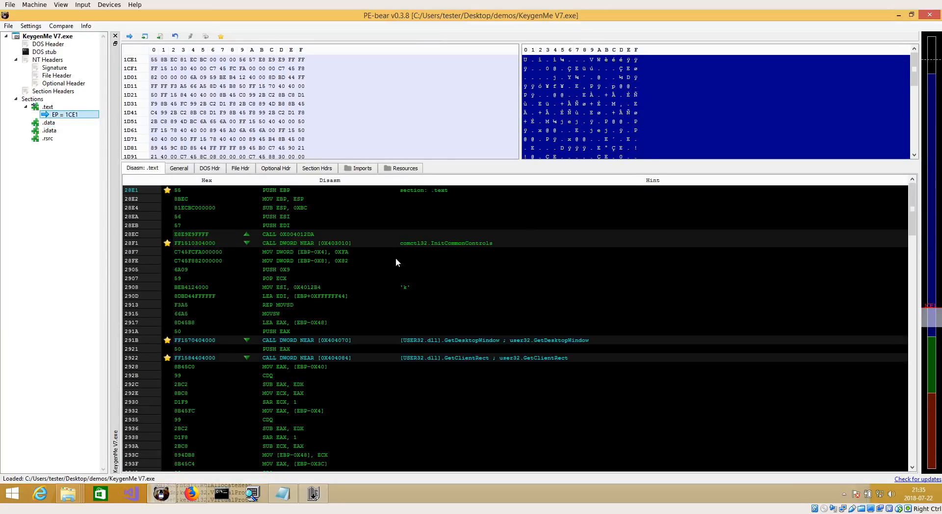
left_click(306, 251)
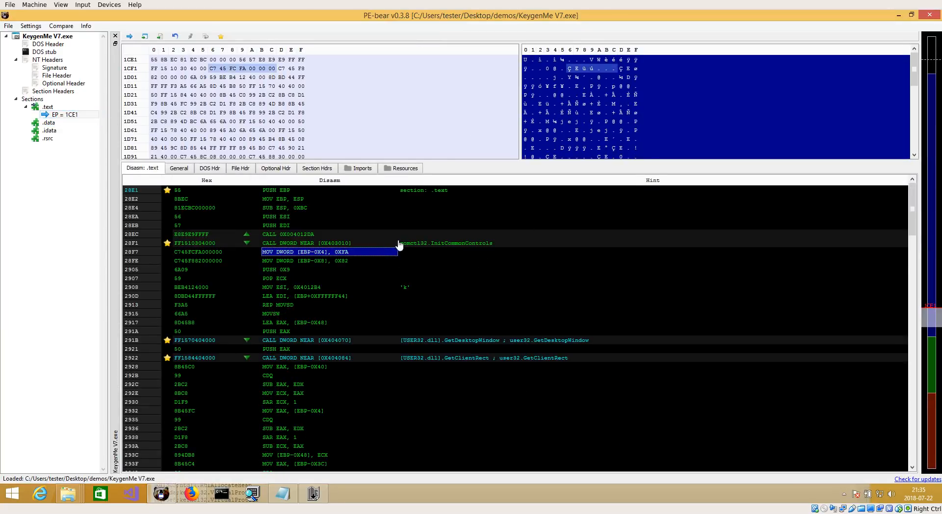
left_click(314, 242)
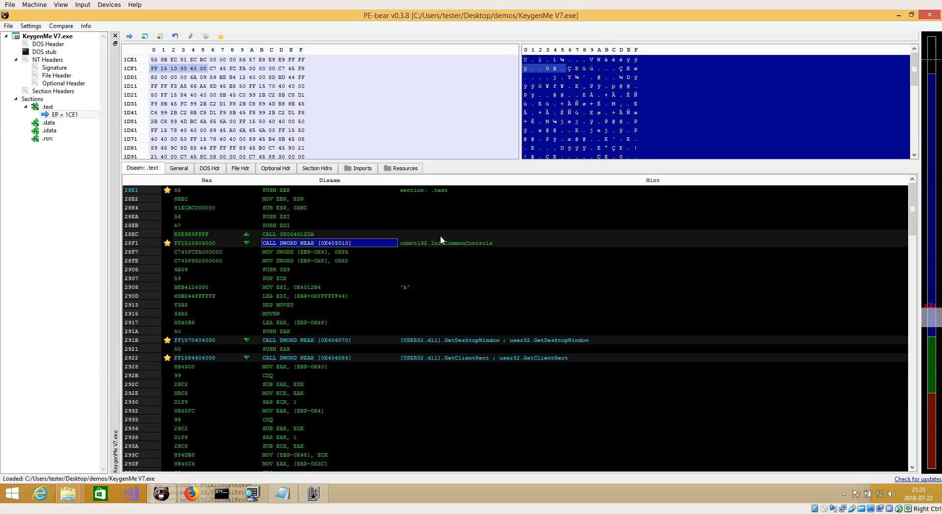
mouse_move(451, 217)
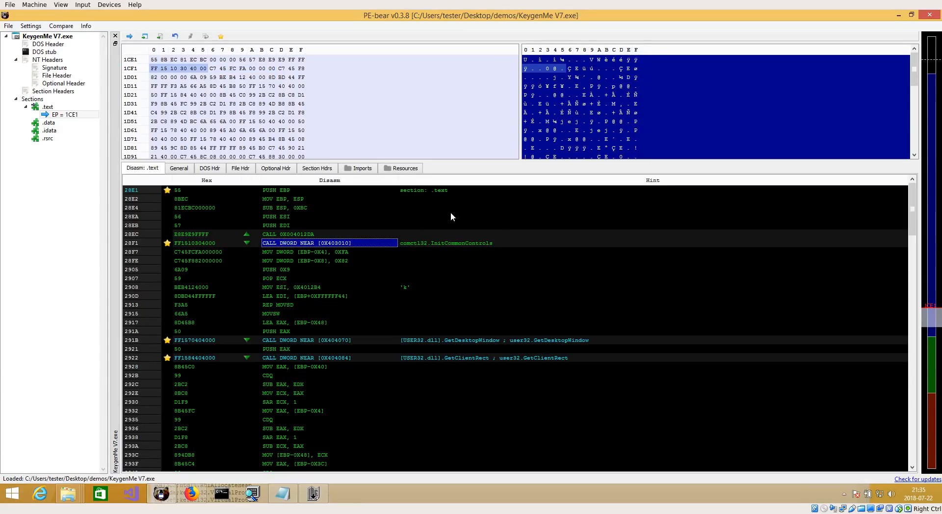
mouse_move(443, 266)
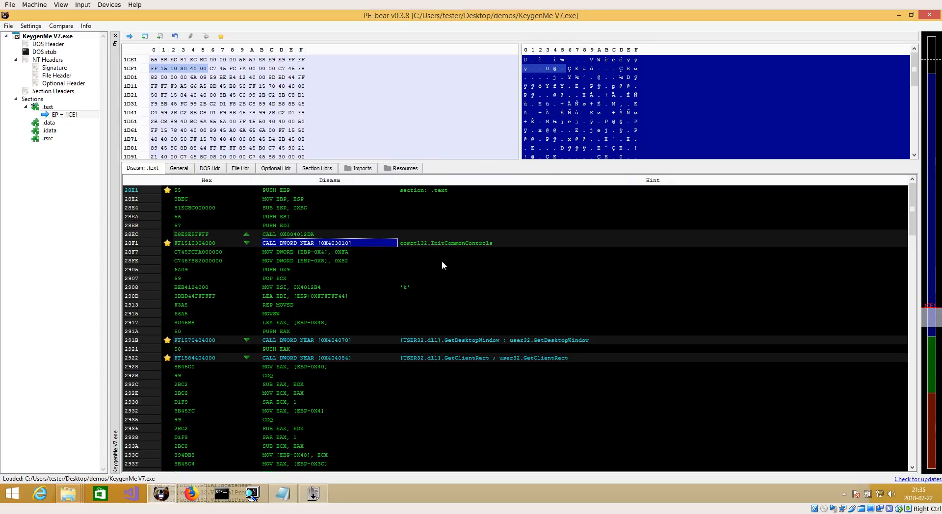
Scroll through the loaded Tags list and jump the disassembly to a tagged RVA
scroll("down", 3)
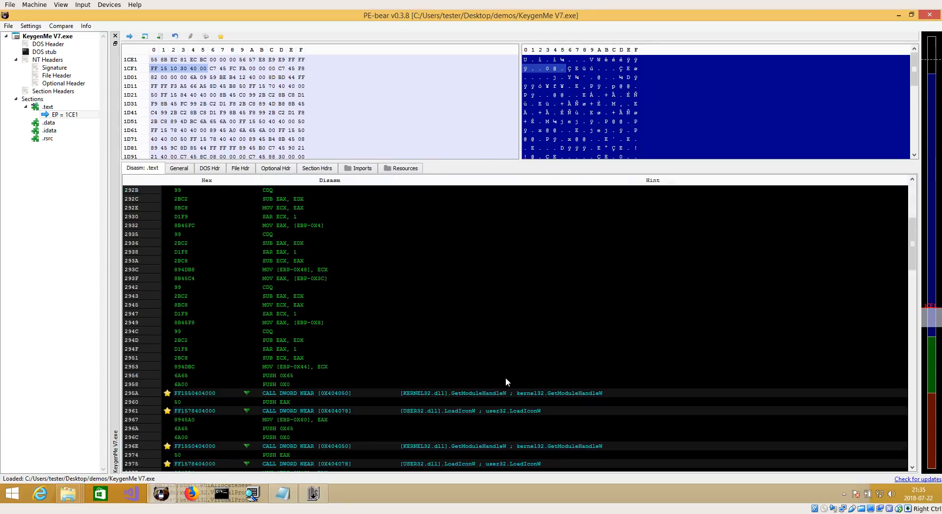
scroll("down", 3)
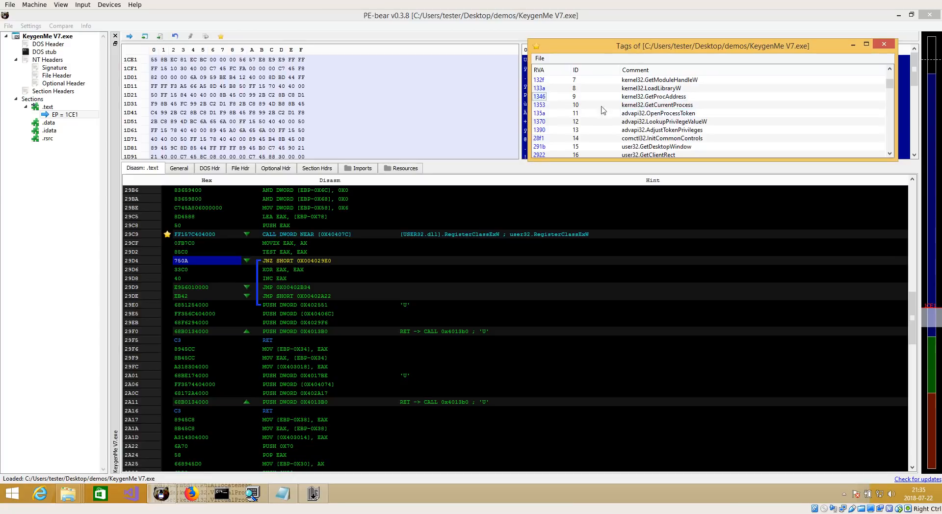
scroll("down", 3)
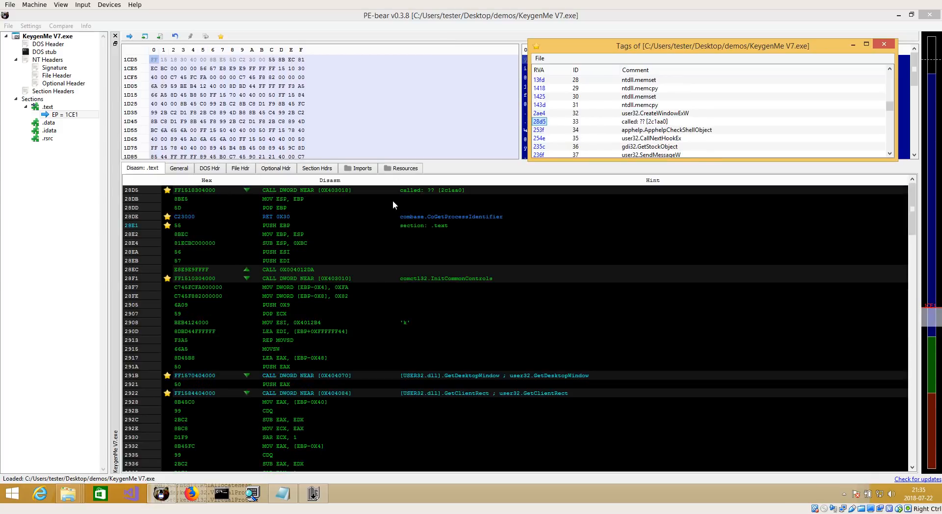
mouse_move(261, 291)
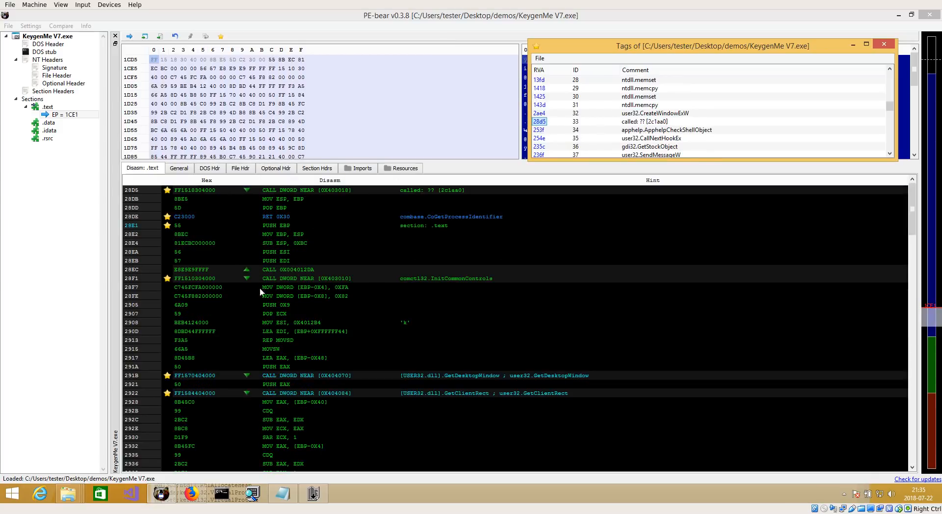
left_click(884, 45)
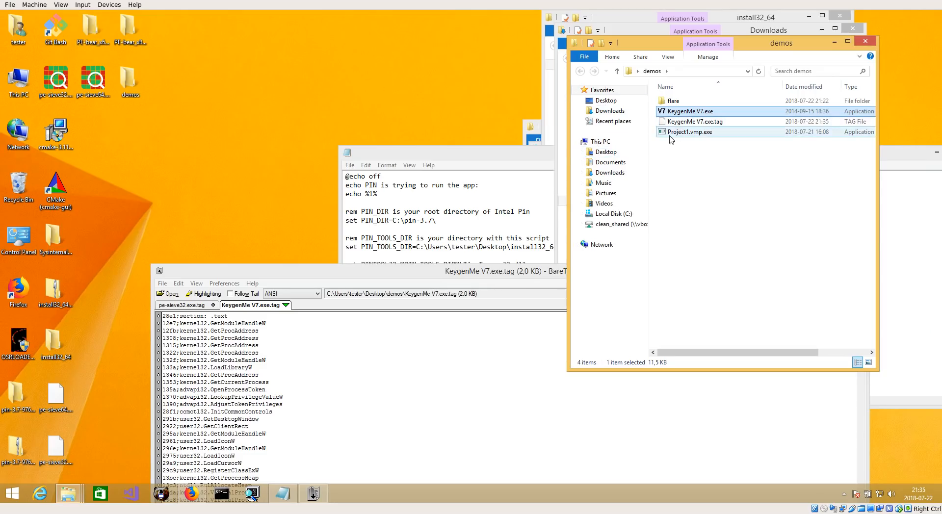
mouse_move(682, 135)
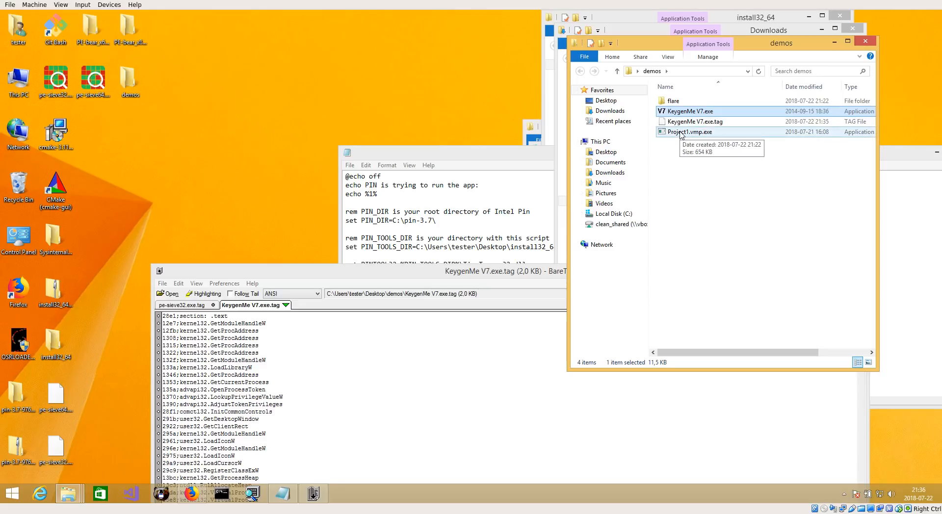
Run Project1.vmp.exe with PIN and follow the new Project1.vmp.exe.tag in BareTail
right_click(683, 132)
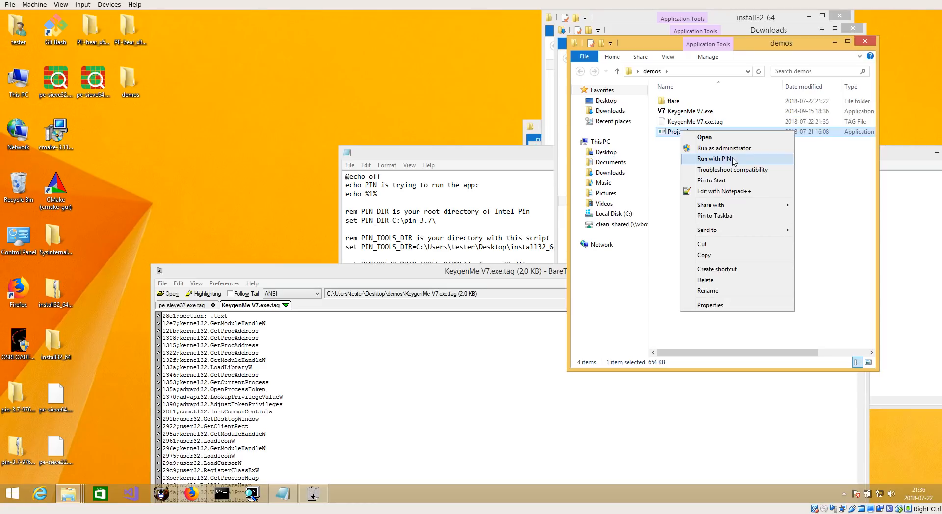
left_click(716, 158)
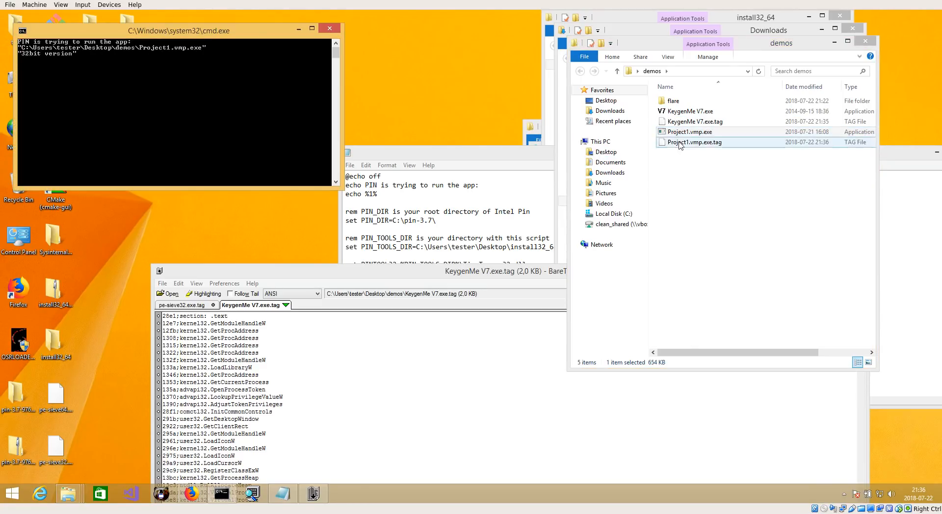
double_click(694, 142)
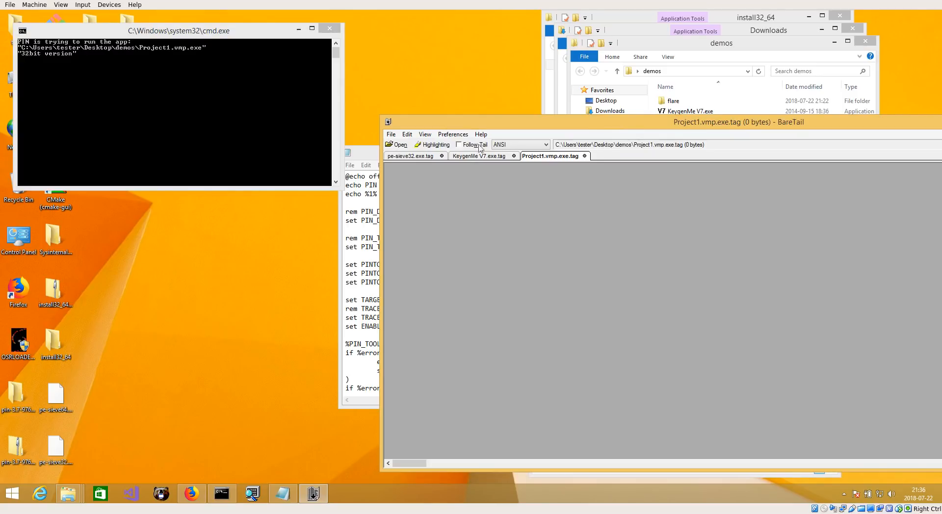
Read the Project1.vmp.exe.tag log down through the .vmp0 and .text section transitions
left_click(459, 144)
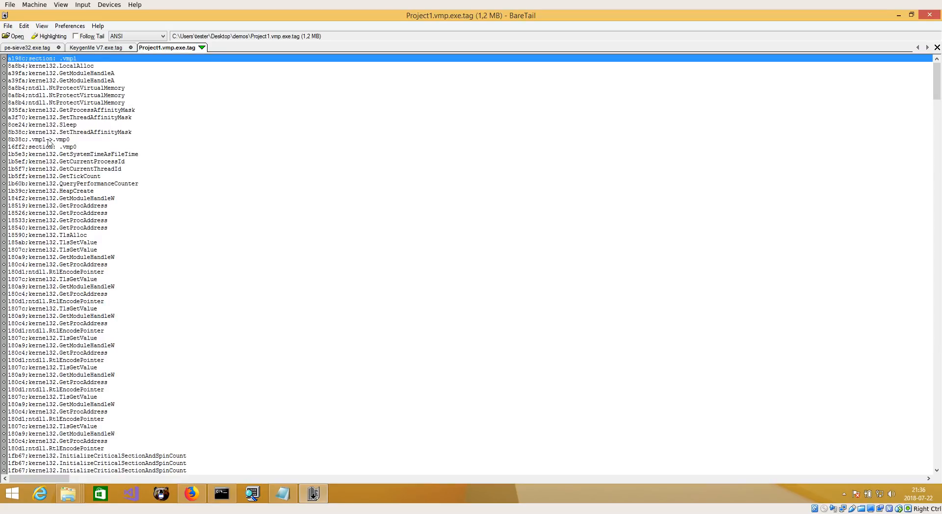
mouse_move(79, 149)
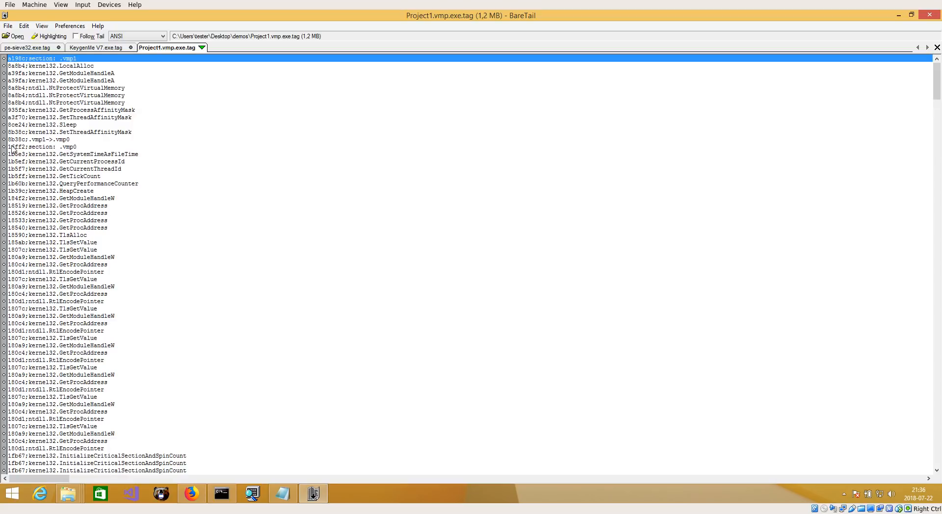
mouse_move(119, 181)
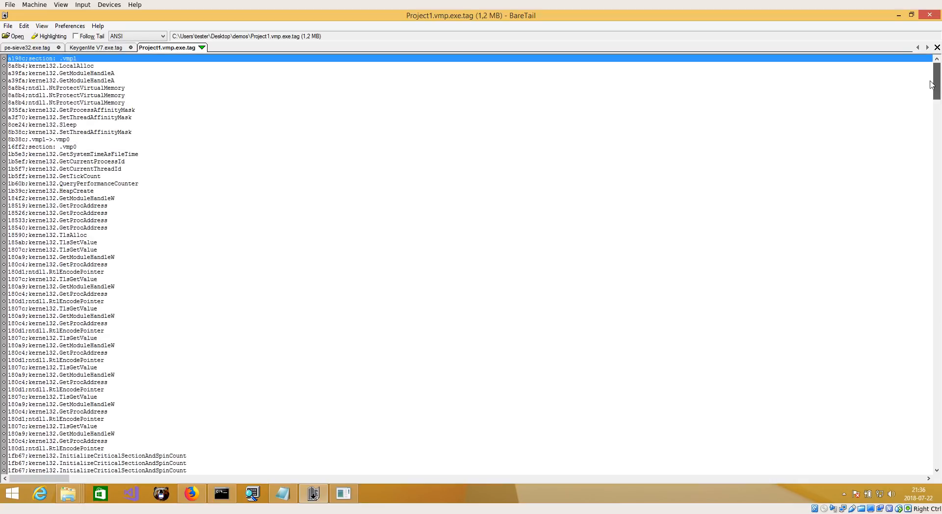
scroll("down", 3)
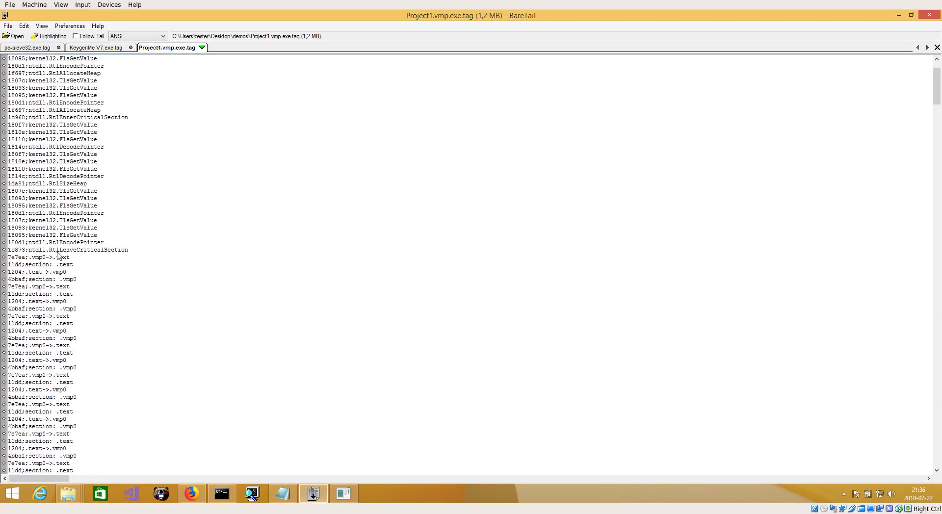
mouse_move(22, 275)
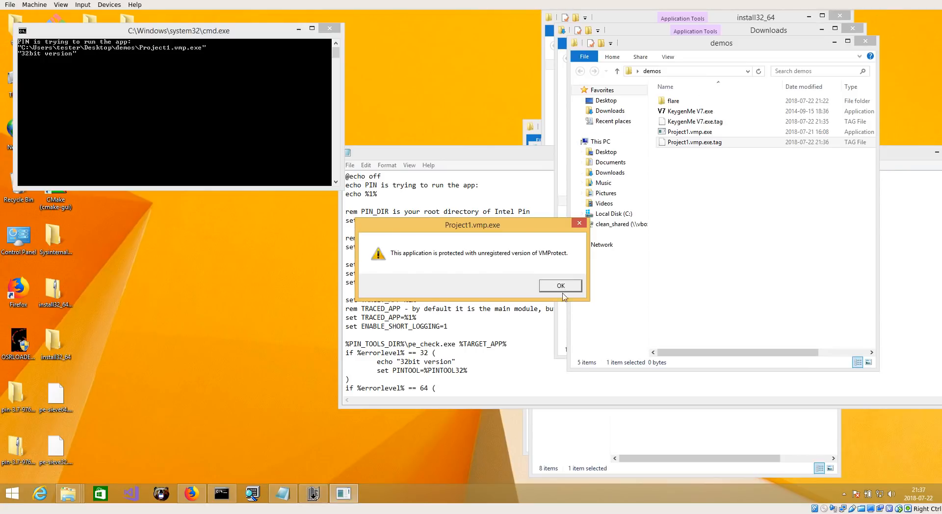
Dismiss the unregistered VMProtect warning so Project1.vmp.exe loads in PE-bear
left_click(561, 286)
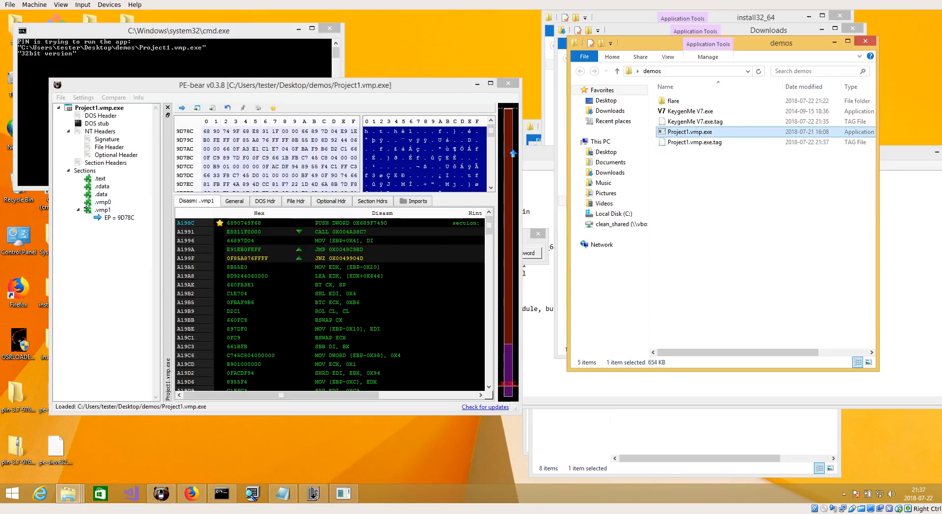
Load Project1.vmp.exe.tag as tags and jump to the GetProcAddress tag at RVA 18519
left_click(491, 83)
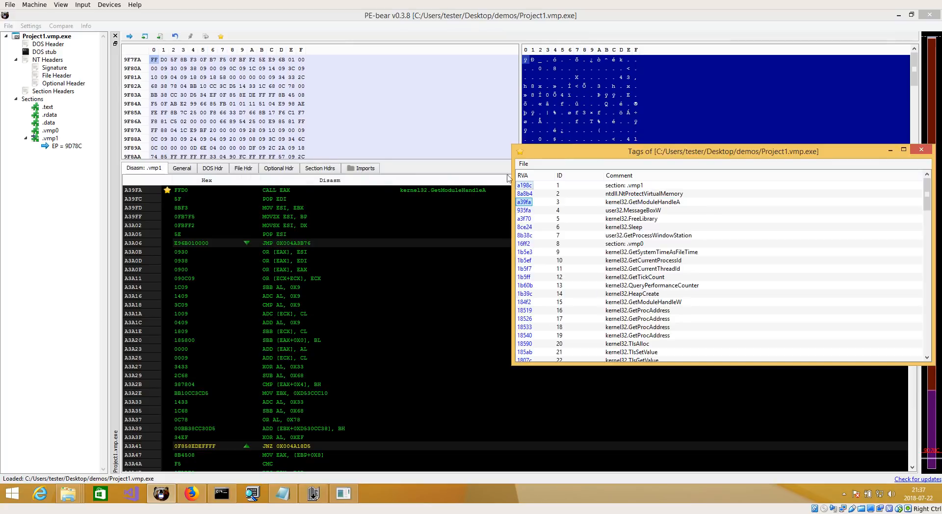
mouse_move(314, 198)
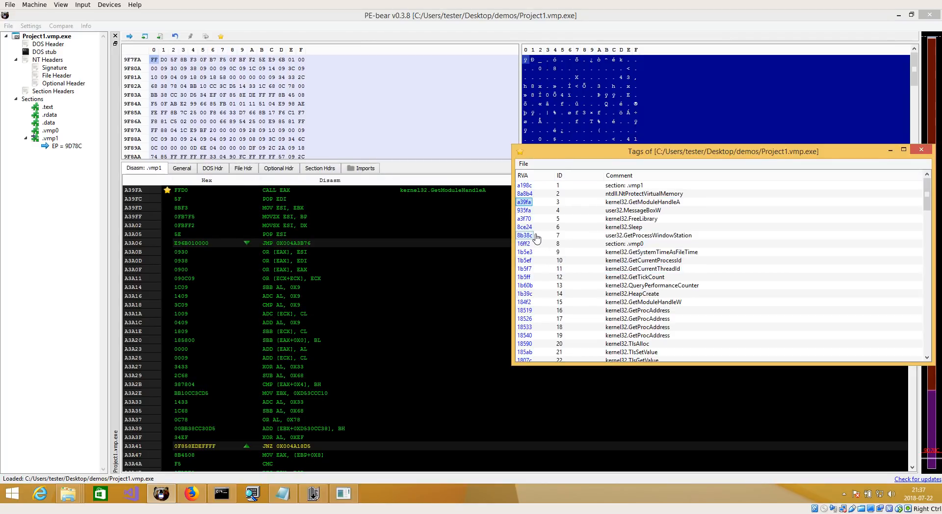
left_click(524, 310)
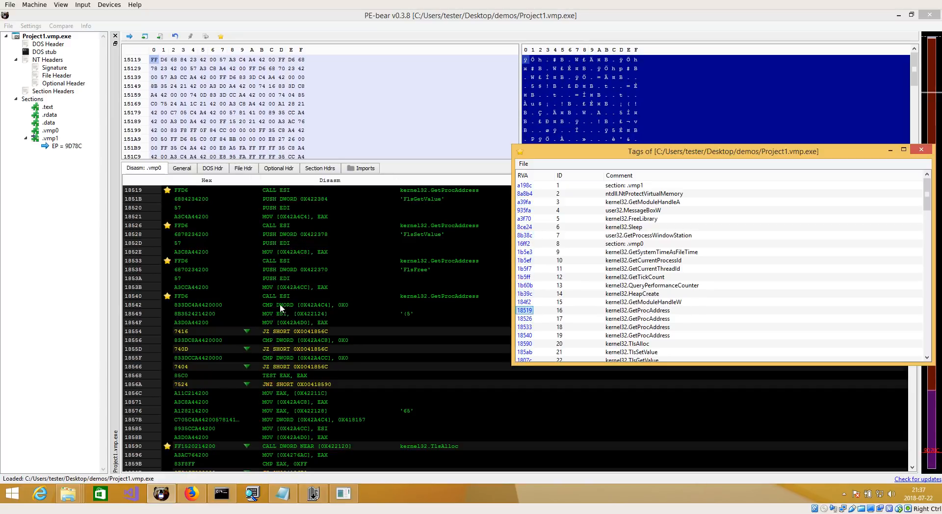
mouse_move(397, 281)
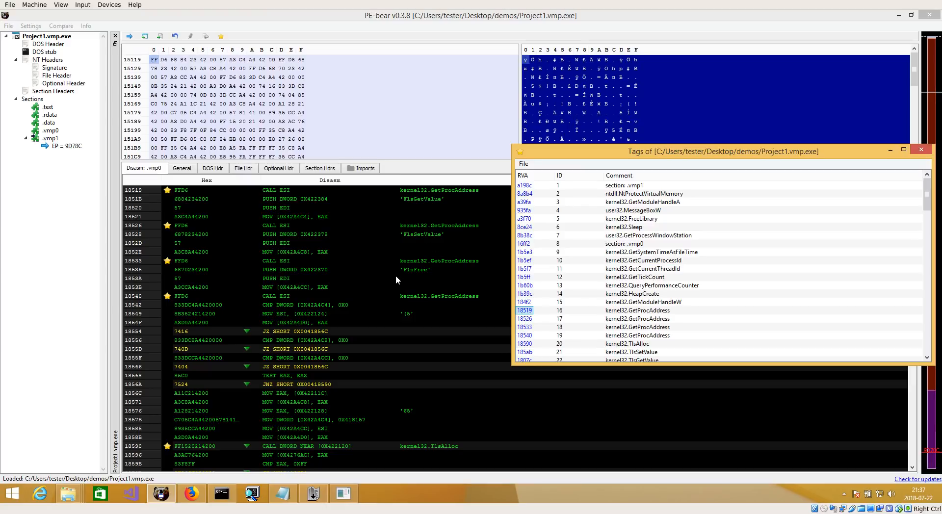
mouse_move(455, 398)
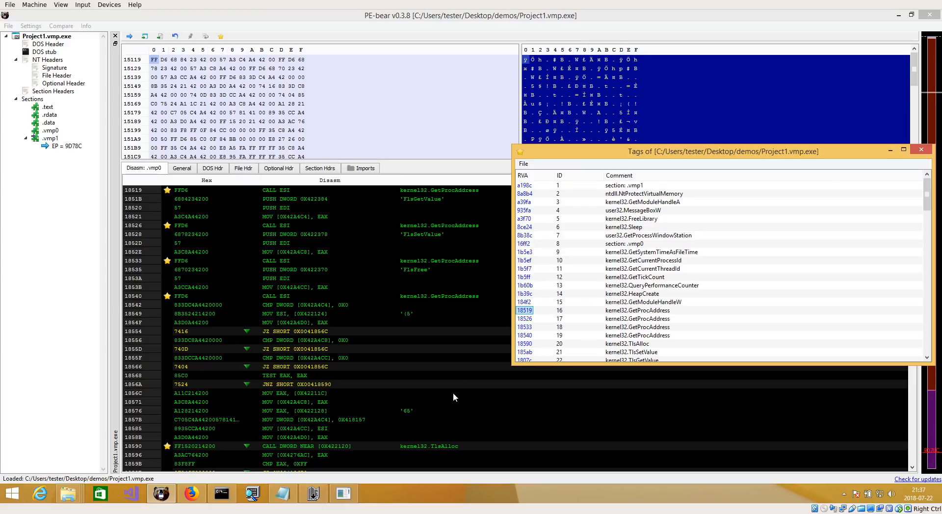
left_click(920, 149)
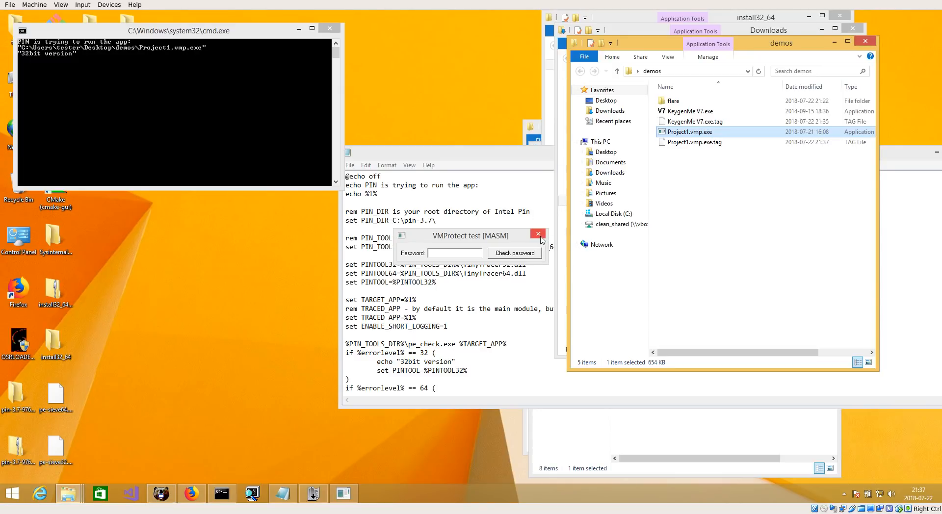
mouse_move(538, 234)
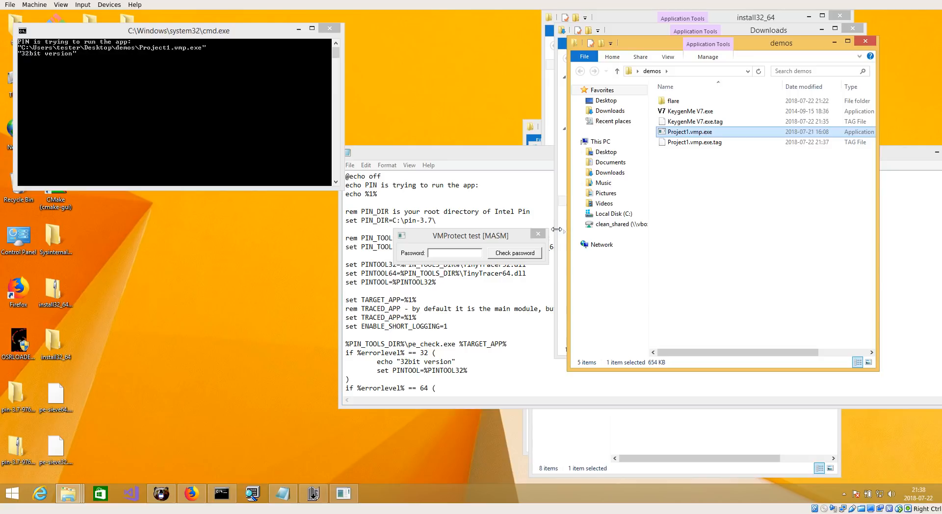
mouse_move(544, 239)
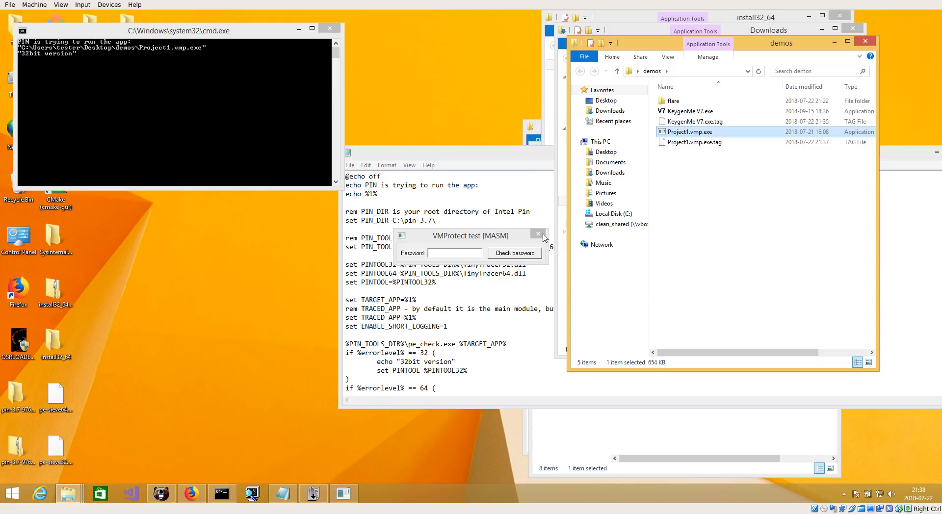
mouse_move(538, 234)
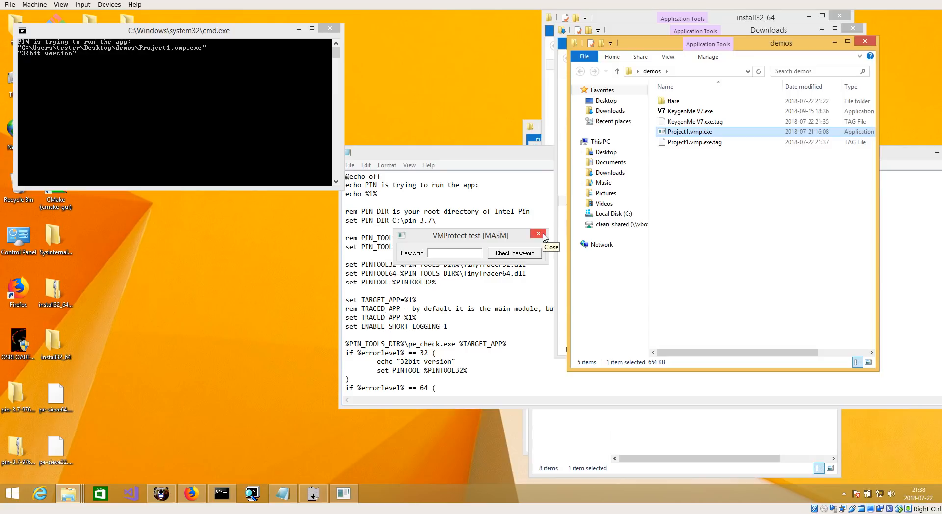